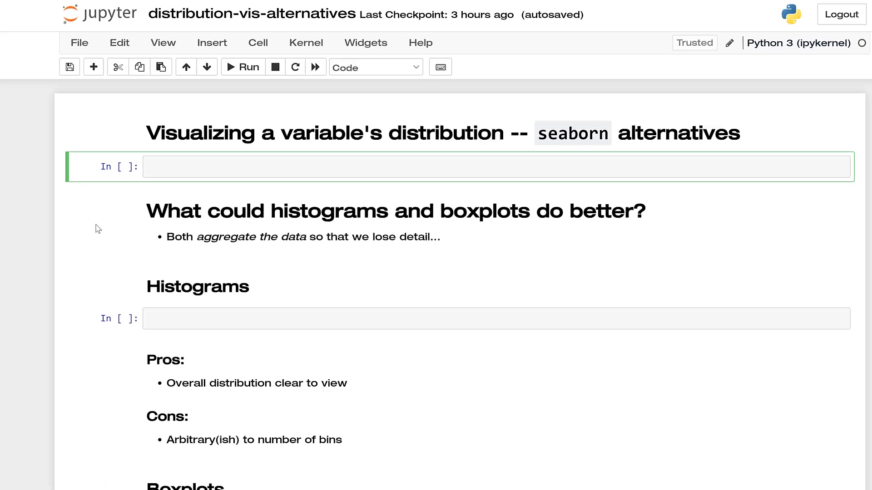
- Import seaborn as sns and pandas as pd in the first code cell
type("import")
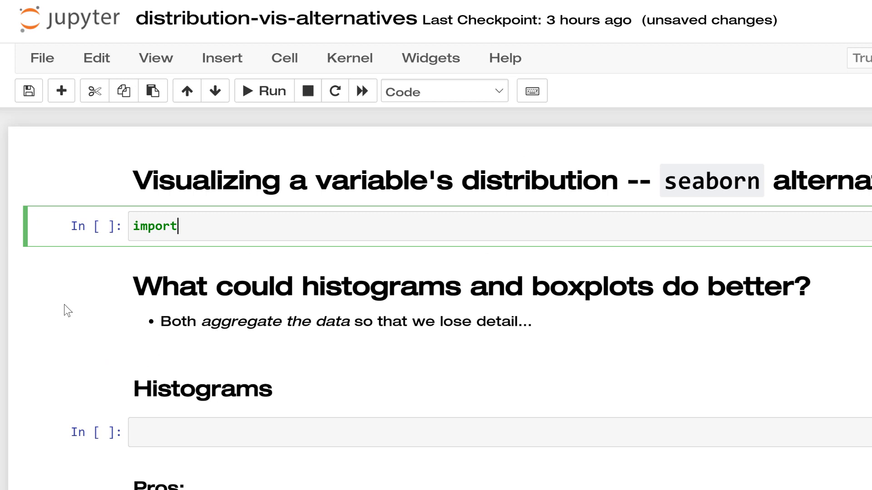
type("seaborn")
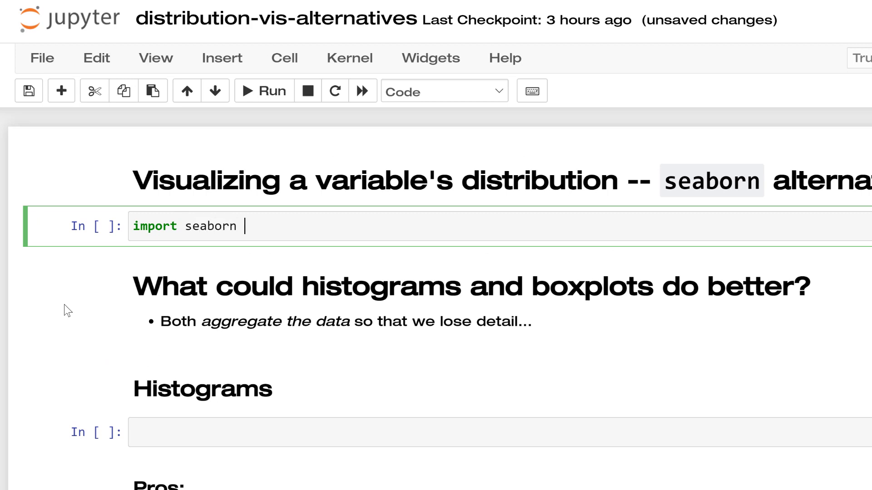
type("as sns")
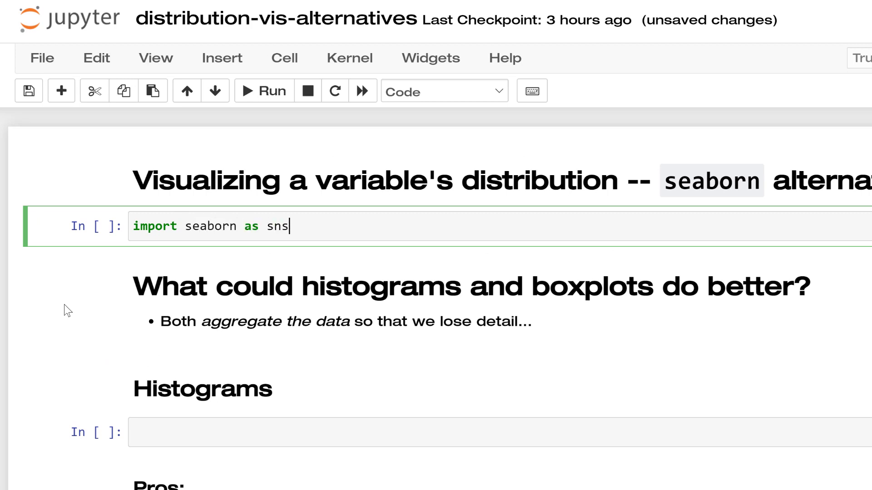
type("import pa")
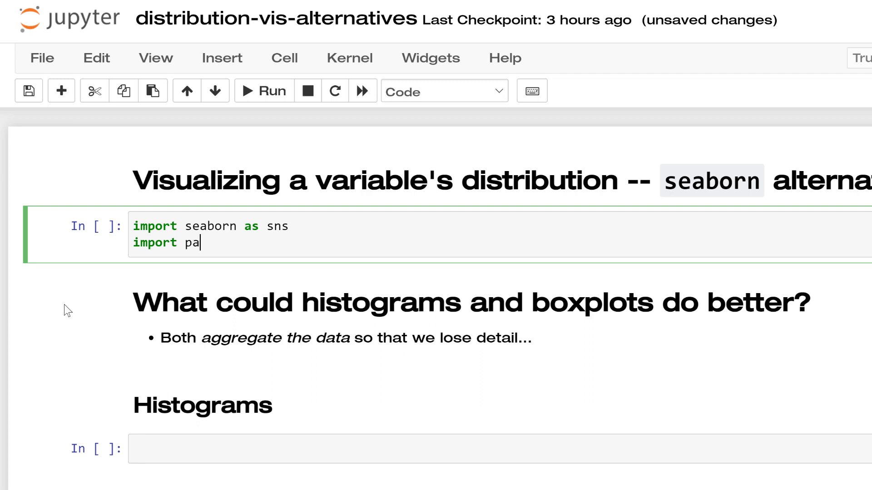
type("ndas as pd")
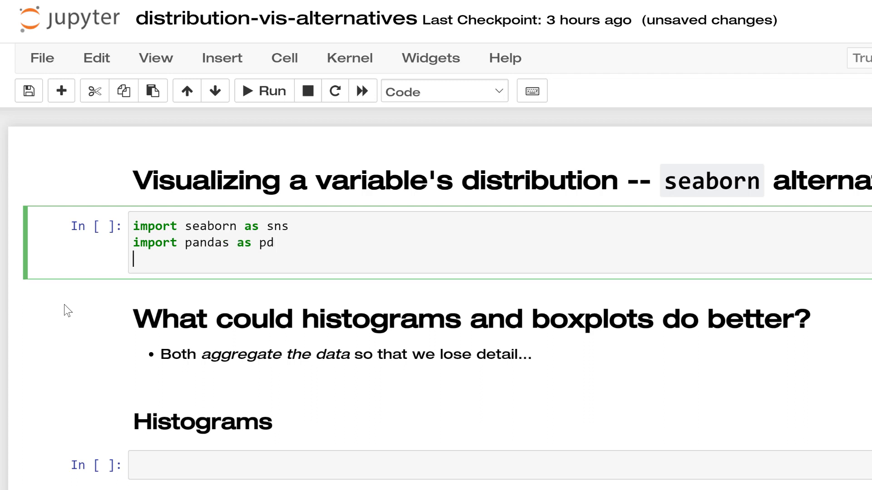
- Load the mpg dataset with sns.load_dataset('mpg') and show mpg.head()
type("mpg =")
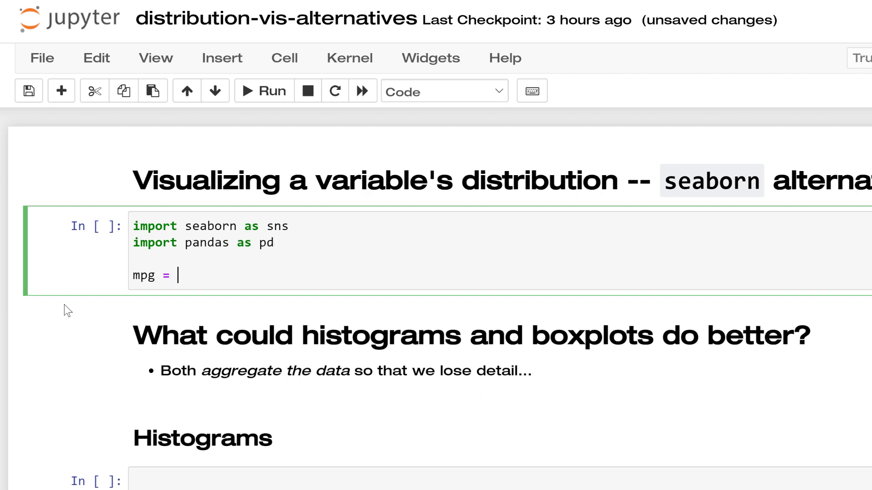
type("sns.load_s")
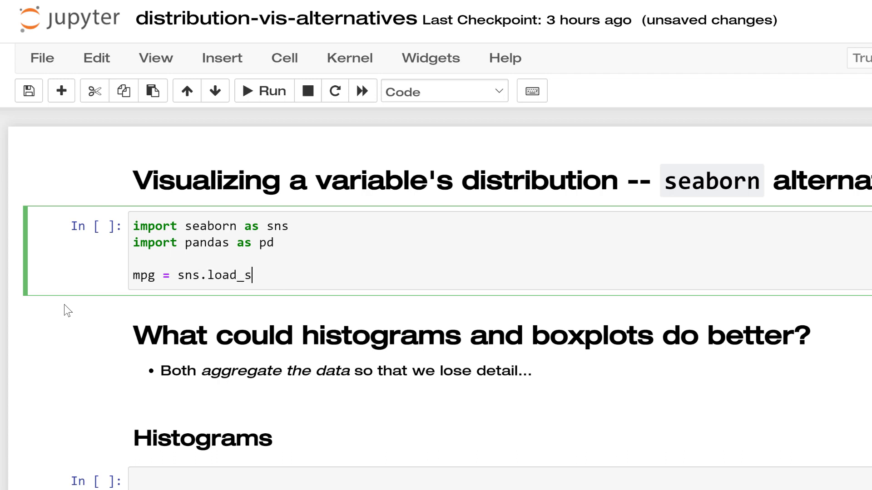
type("ataset('mpg')")
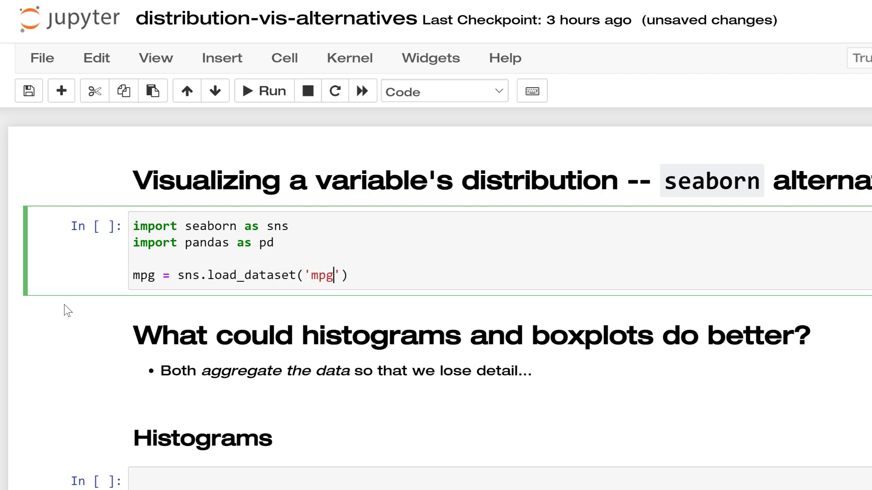
type("mpg.head(")
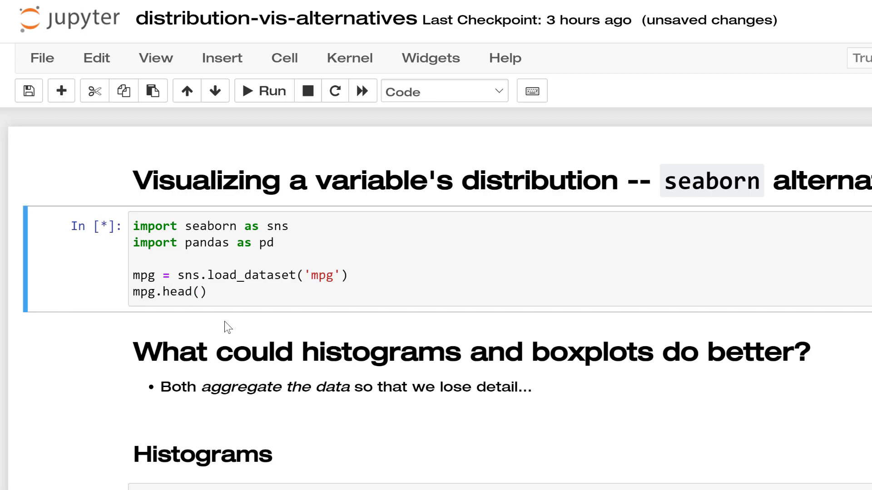
left_click(263, 91)
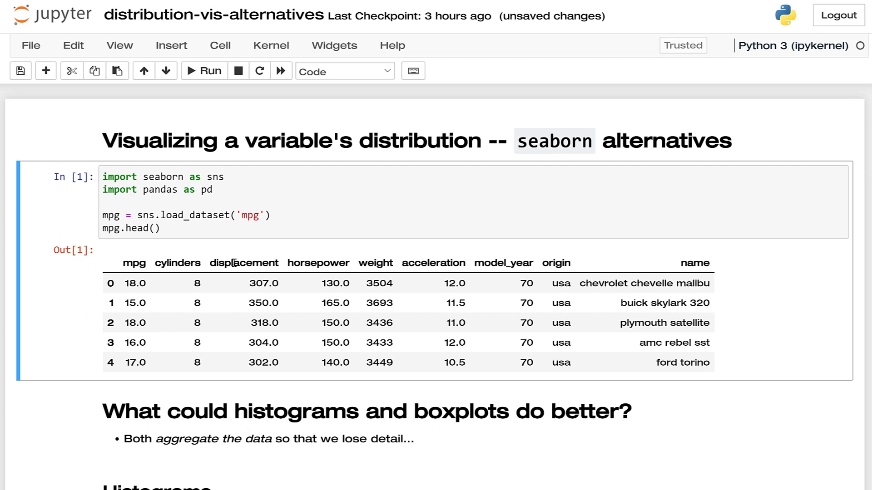
scroll("down", 3)
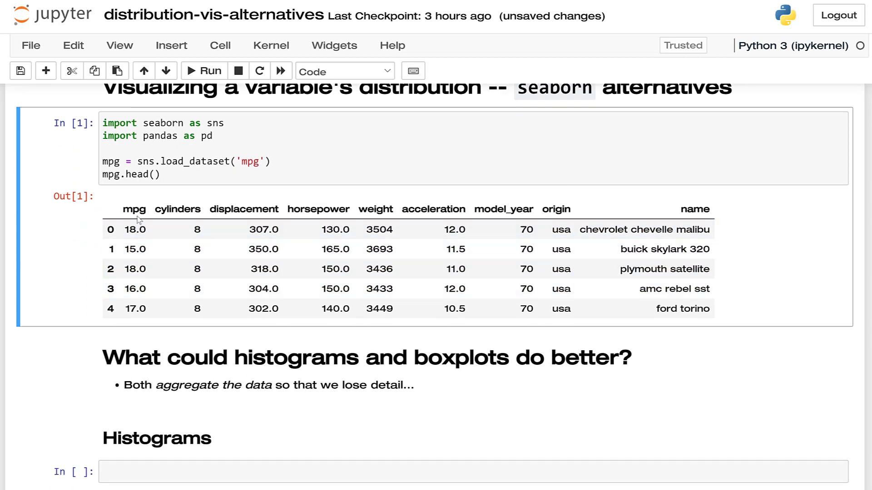
left_click(136, 229)
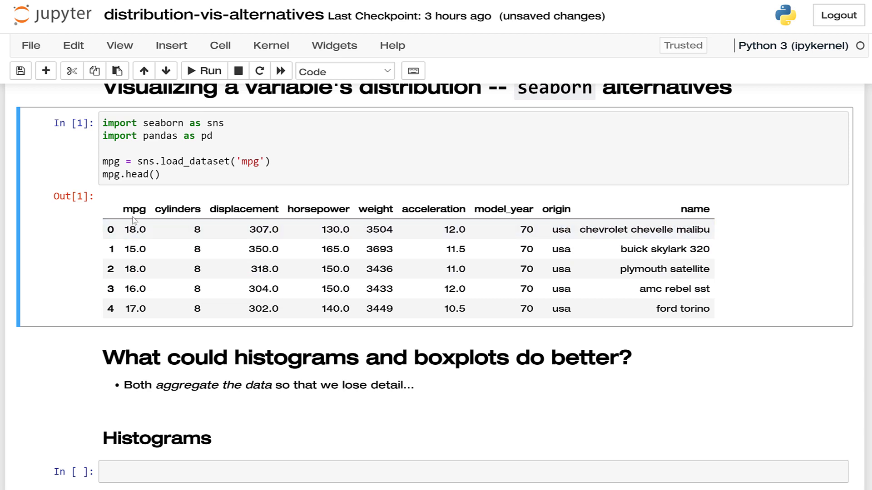
scroll("down", 3)
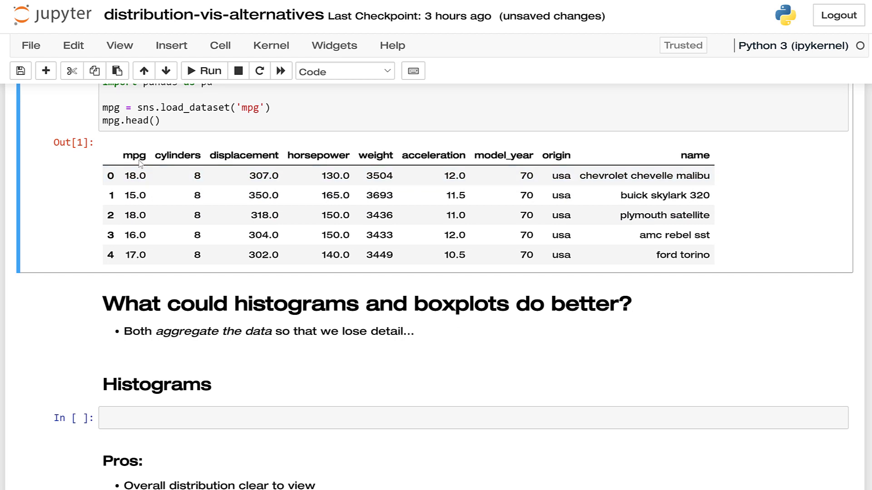
mouse_move(141, 162)
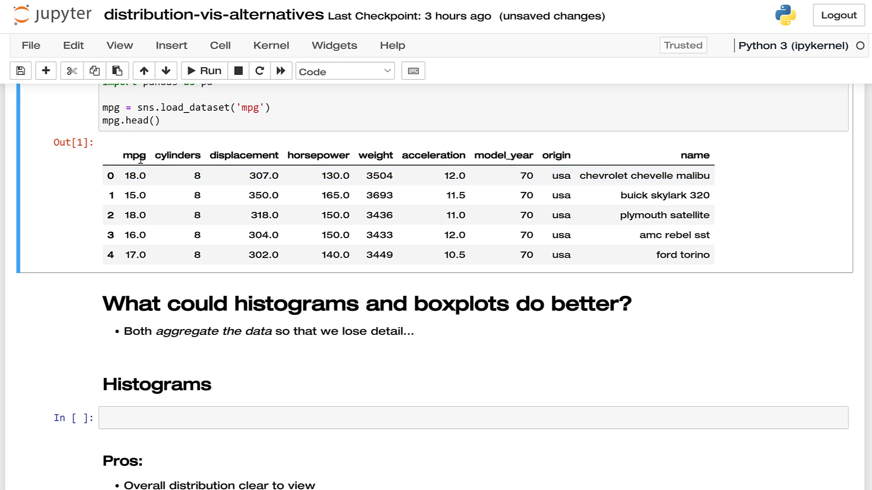
scroll("down", 3)
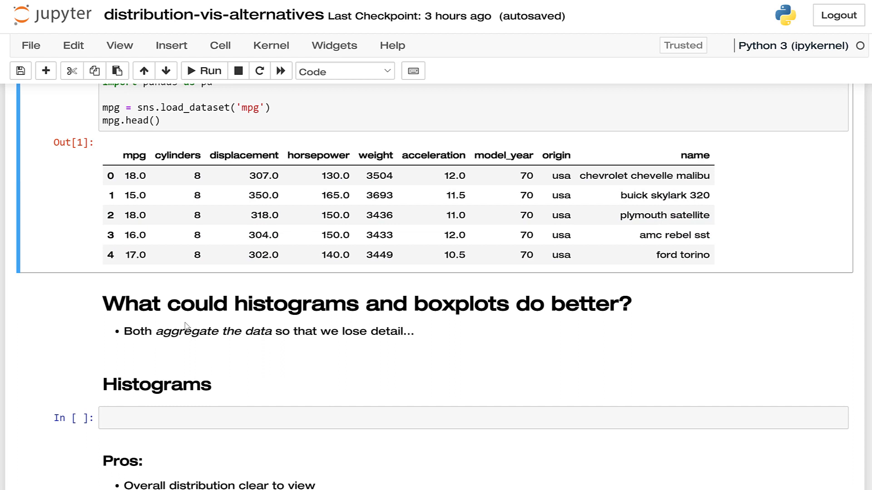
scroll("down", 3)
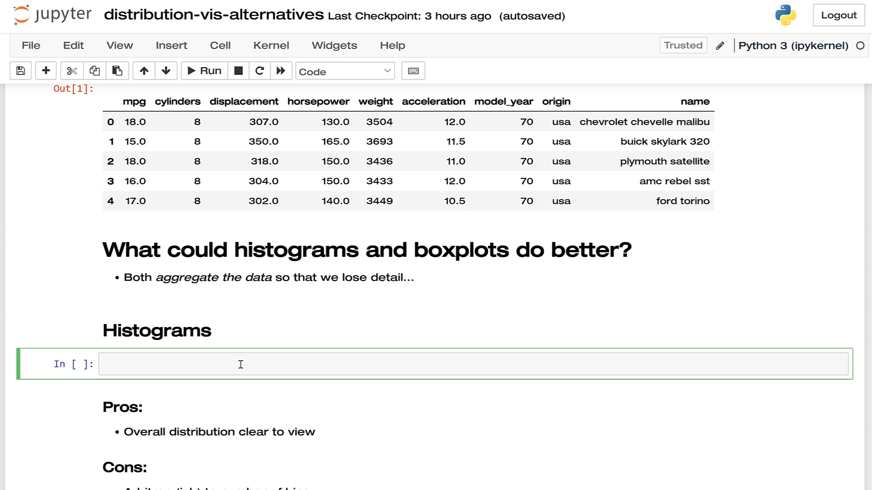
- Write and run sns.displot(data=mpg, x='mpg') in the Histograms cell
left_click(223, 364)
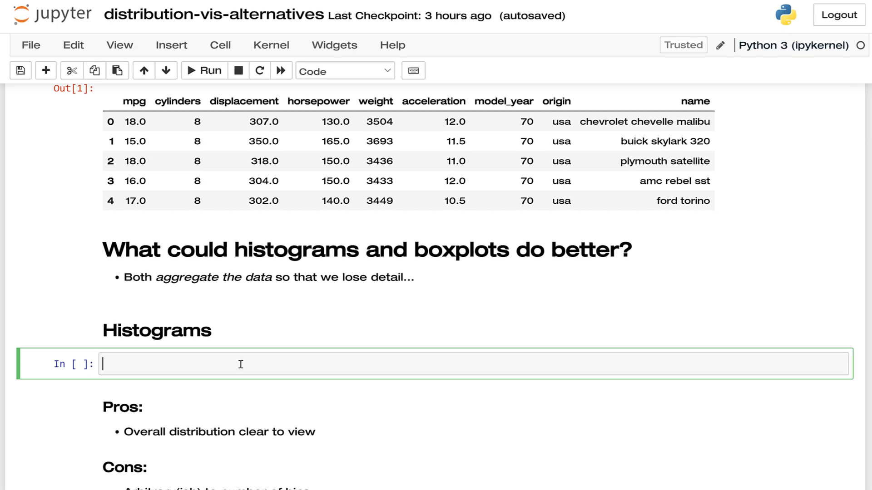
type("sns")
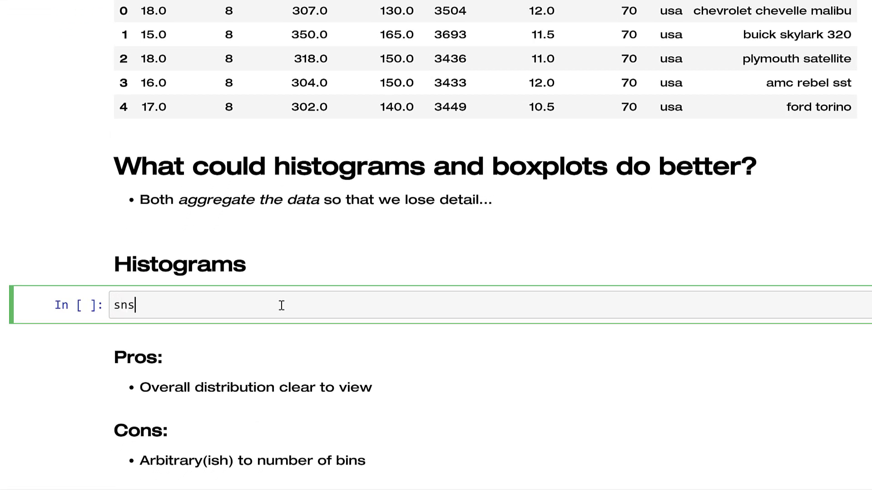
type(".displ")
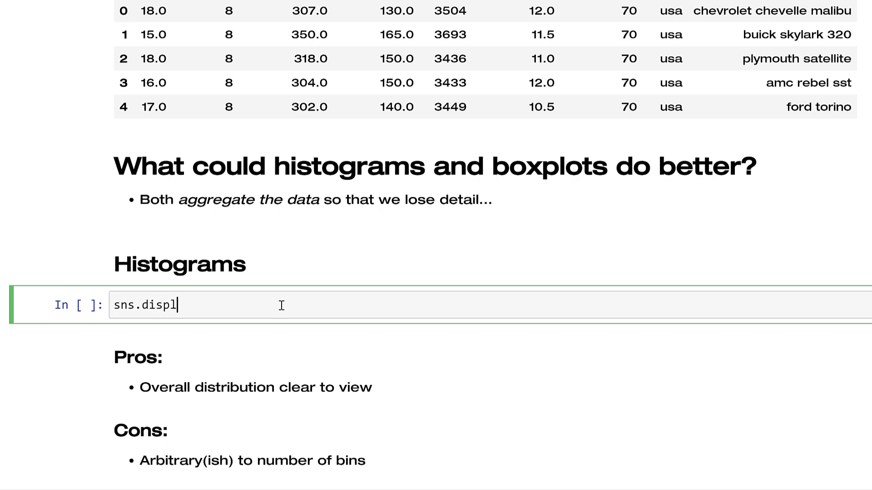
type("ot(data")
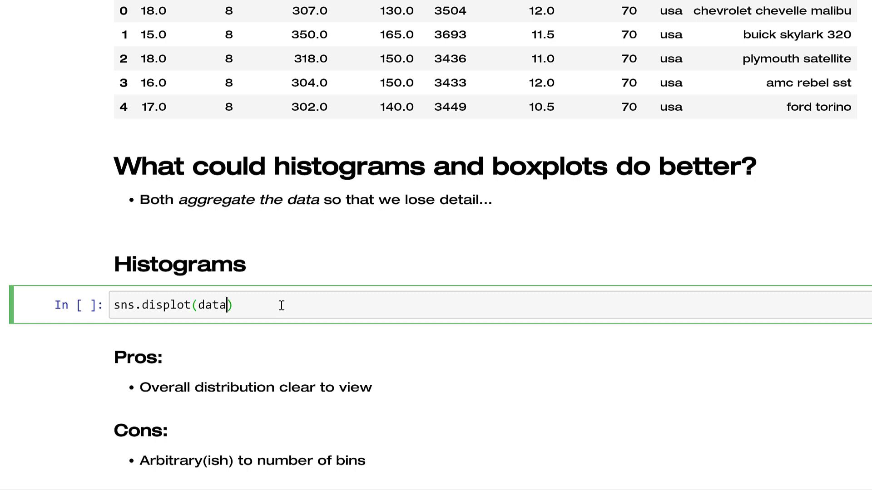
type("=mpg")
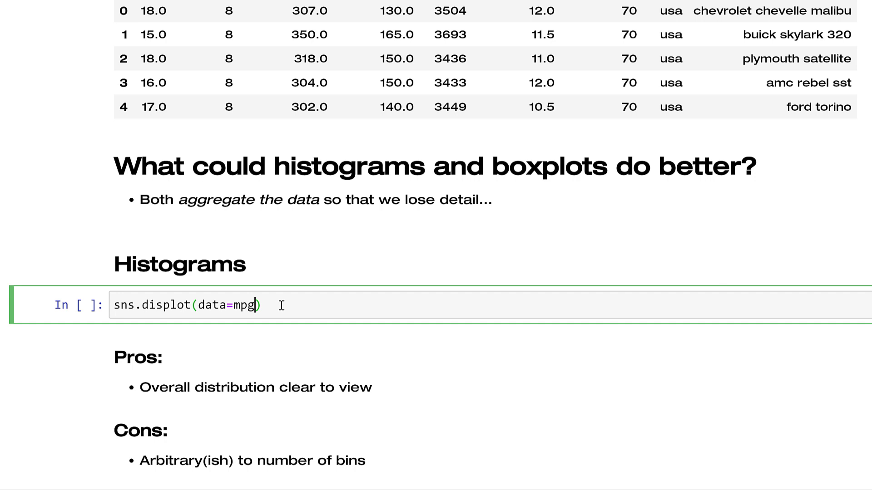
type(", x=''")
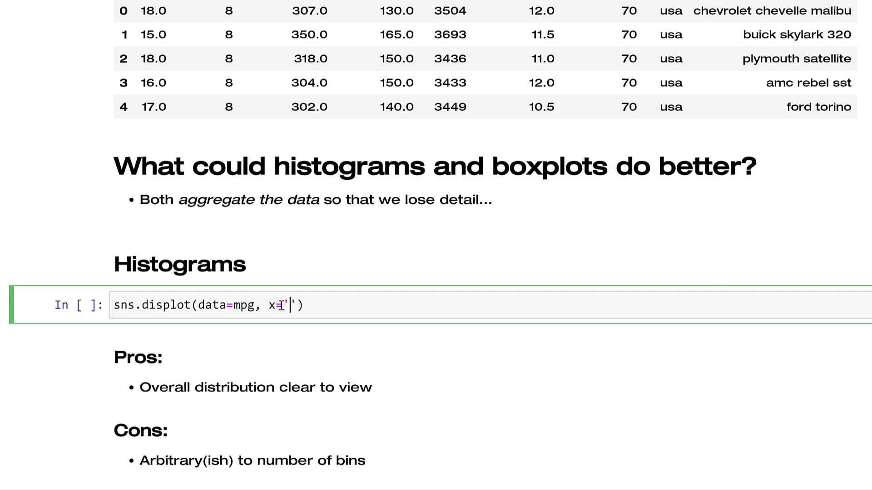
type("mpg")
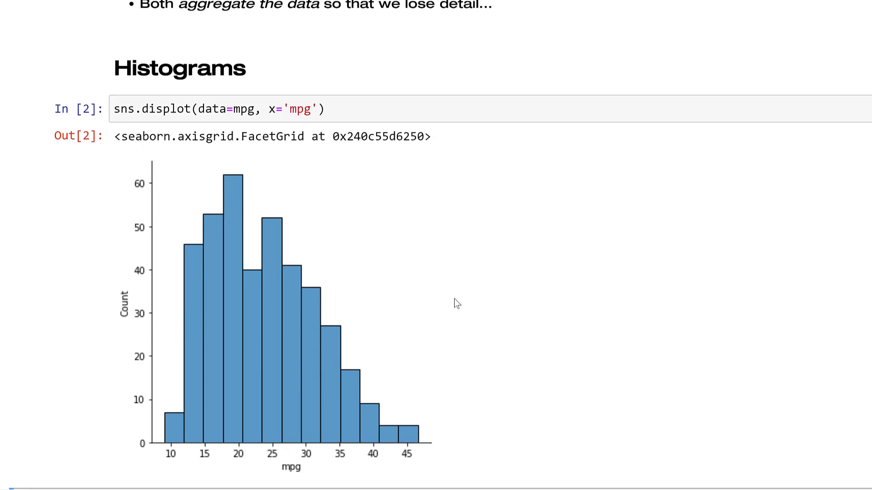
scroll("down", 3)
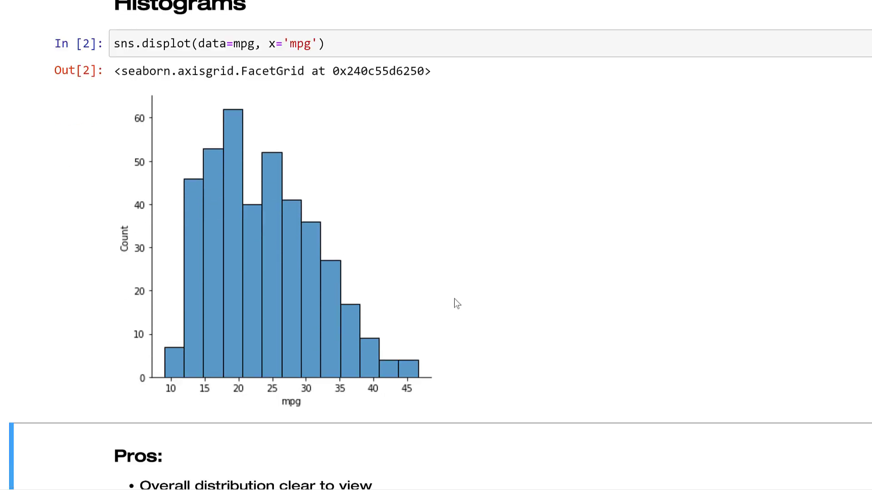
left_click(233, 340)
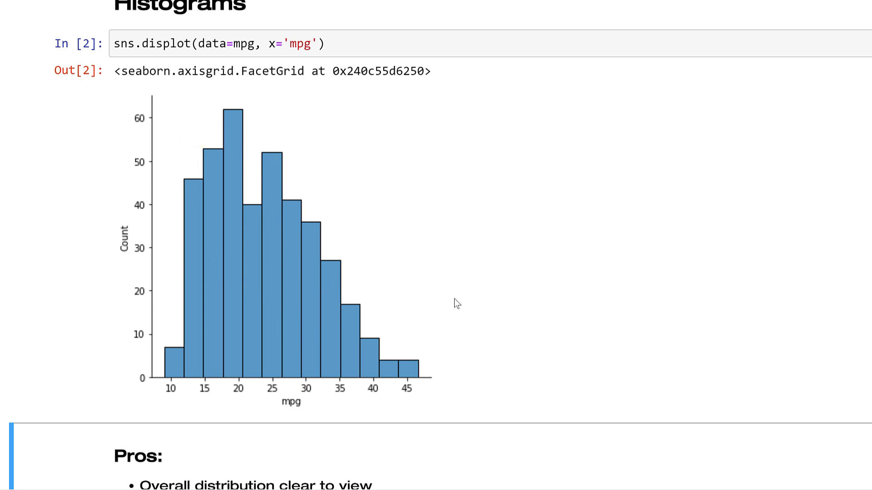
scroll("down", 3)
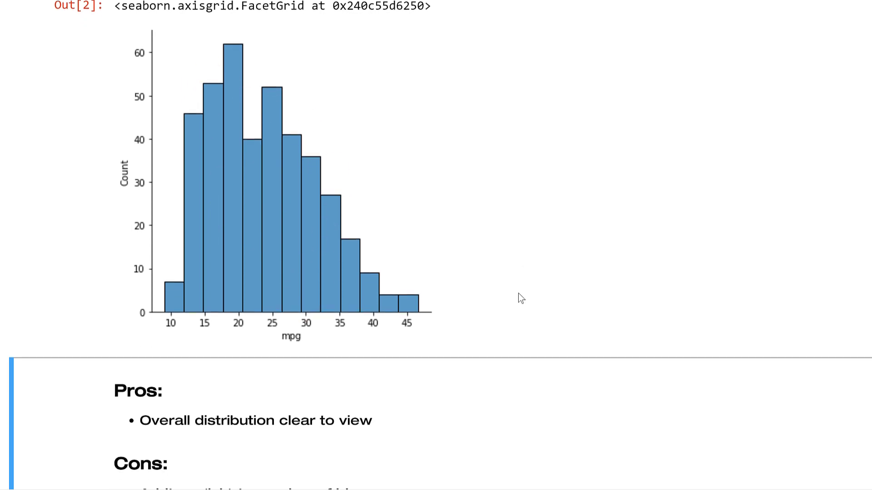
left_click(225, 160)
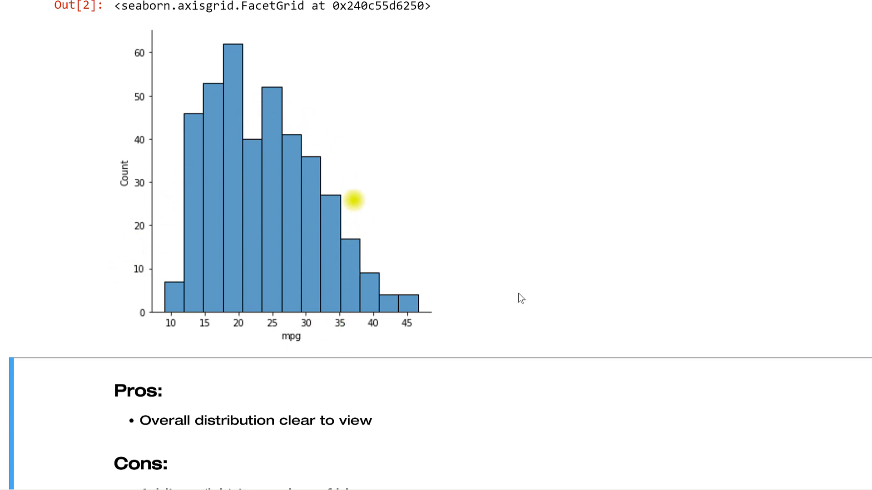
mouse_move(296, 117)
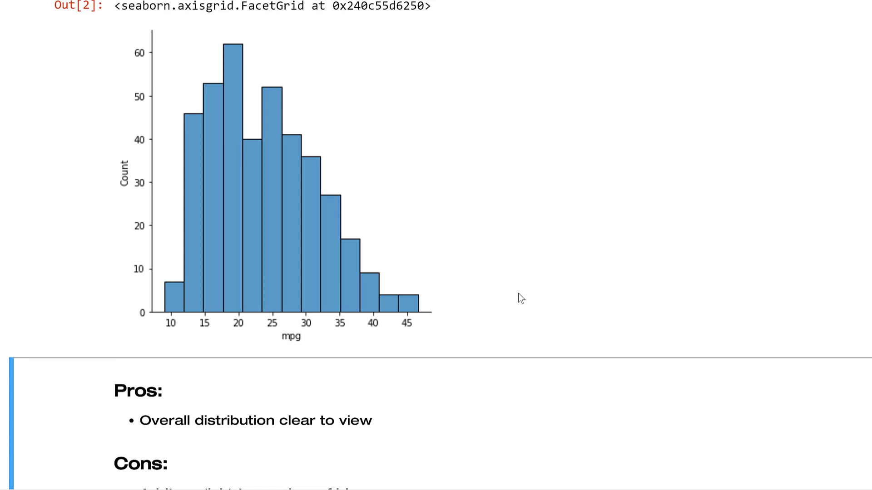
scroll("down", 3)
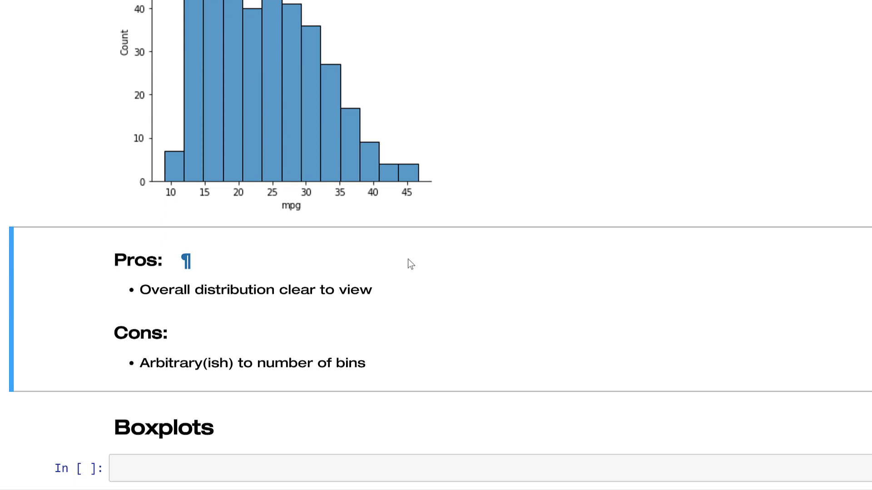
mouse_move(411, 264)
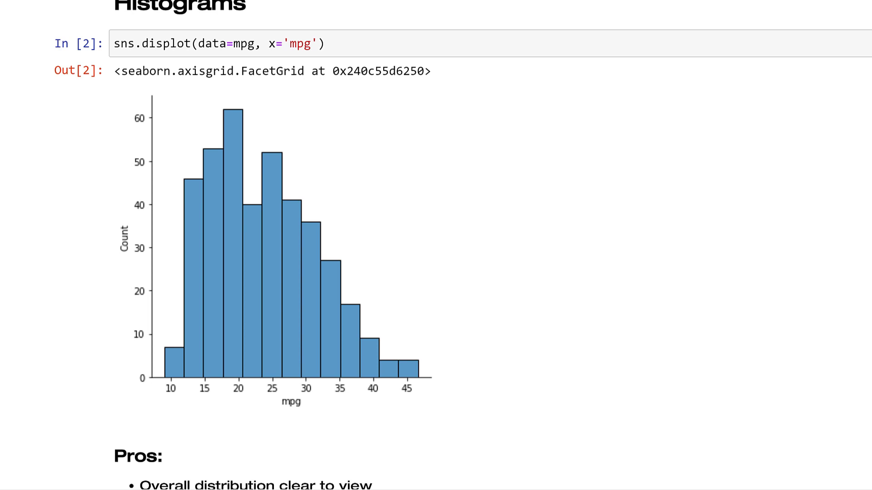
- Paste the mpg displot code into a new cell and add bins=30
scroll("down", 3)
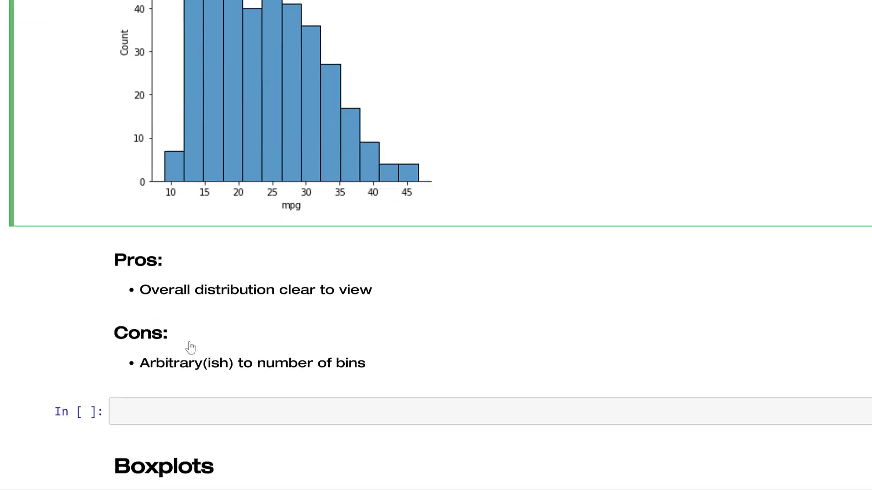
type("sns.displot(data=mpg, x='mpg')")
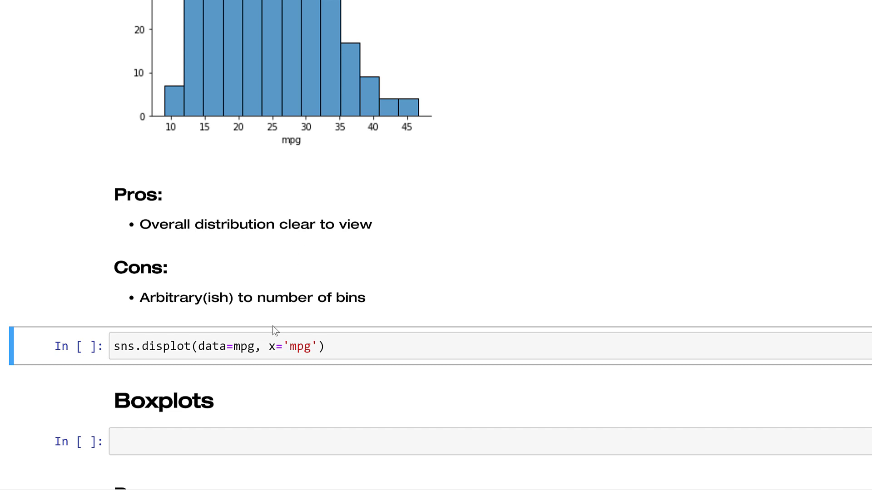
left_click(314, 346)
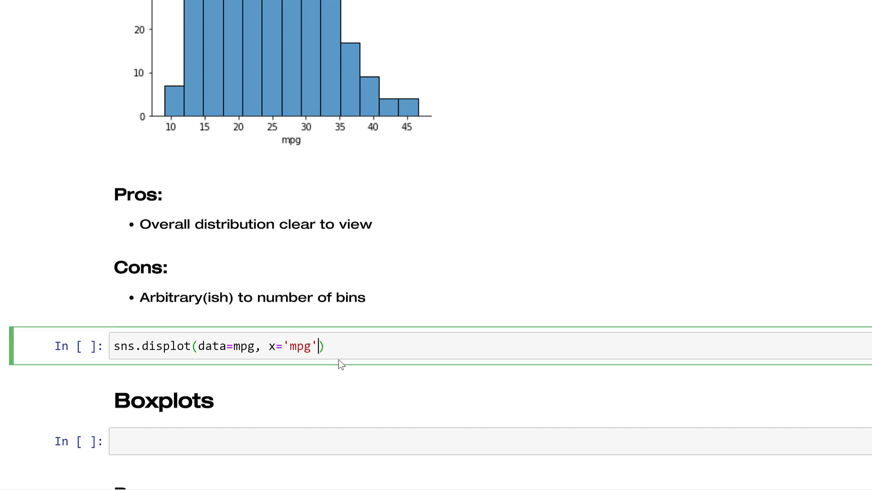
type(", bin")
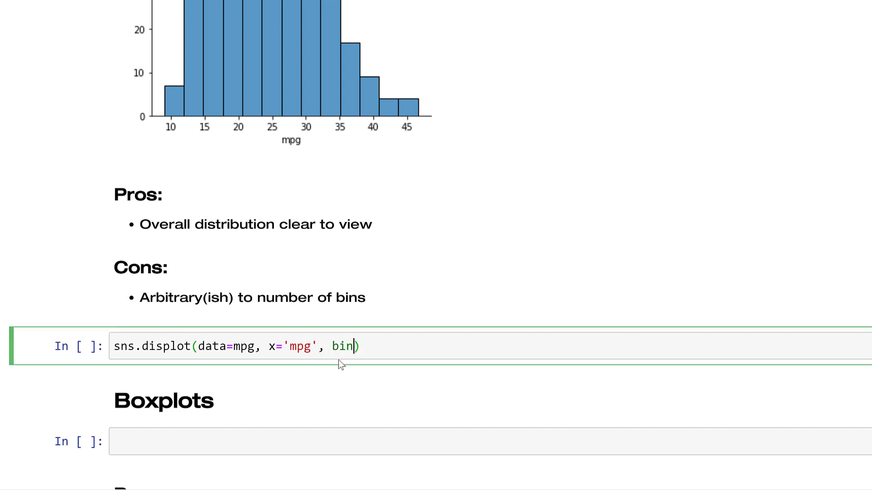
type("s=30")
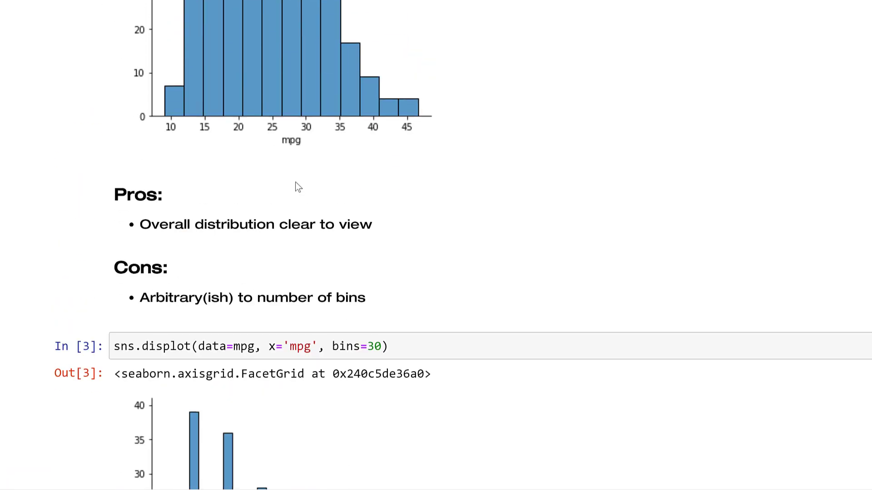
scroll("down", 3)
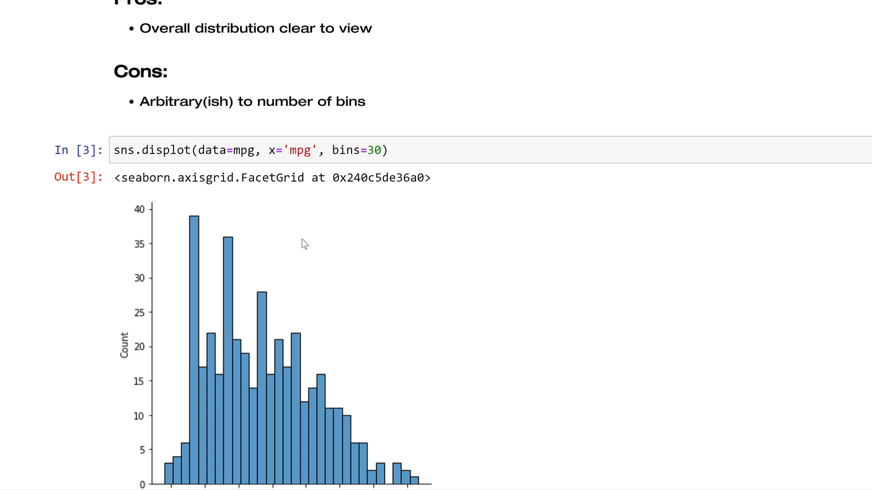
scroll("down", 3)
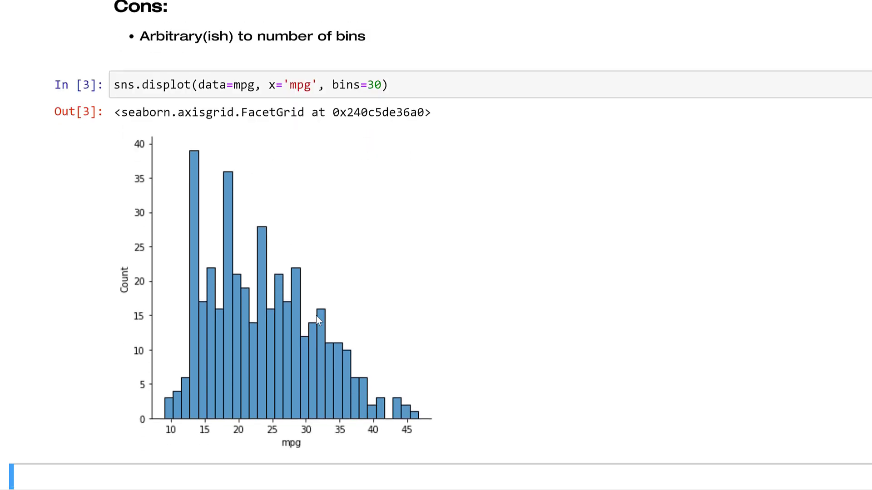
mouse_move(224, 400)
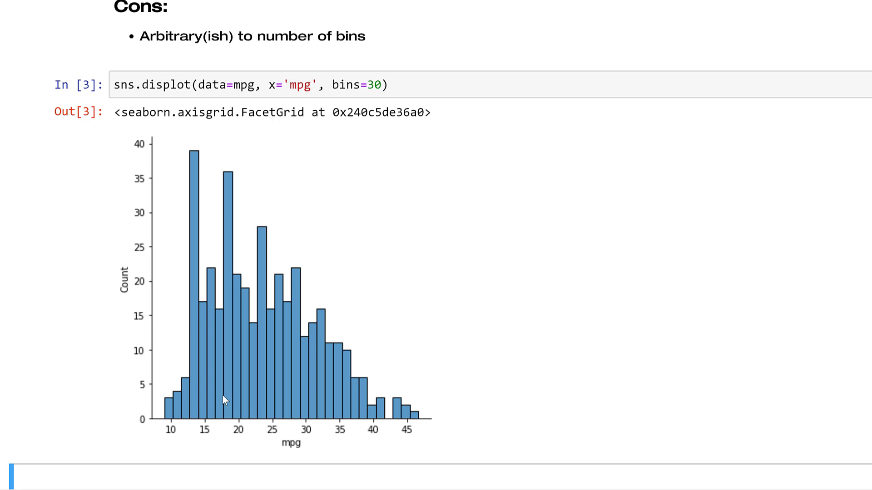
mouse_move(279, 433)
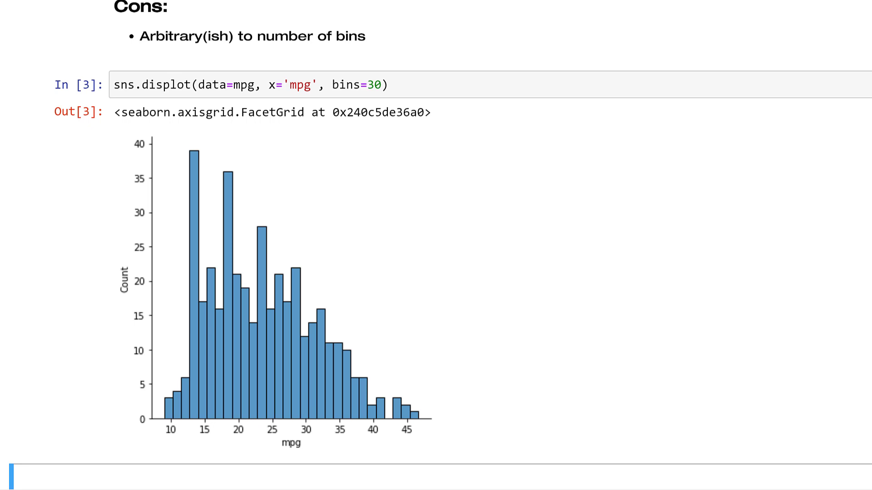
mouse_move(403, 381)
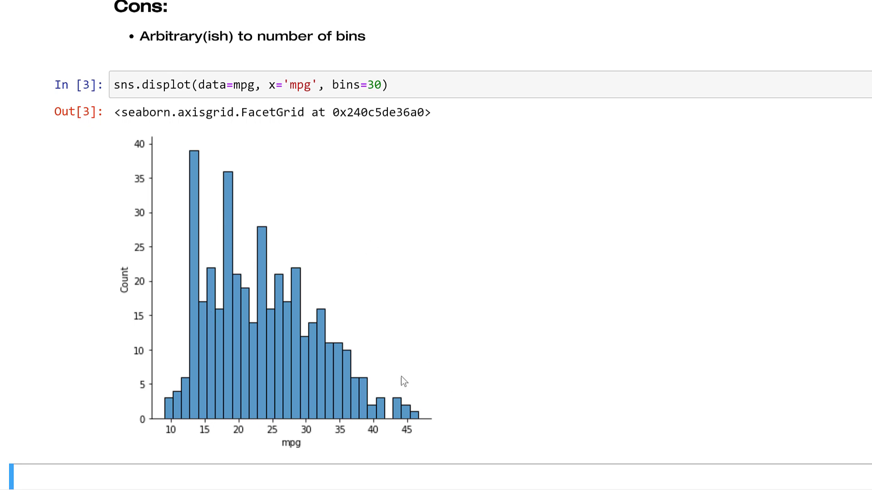
mouse_move(310, 192)
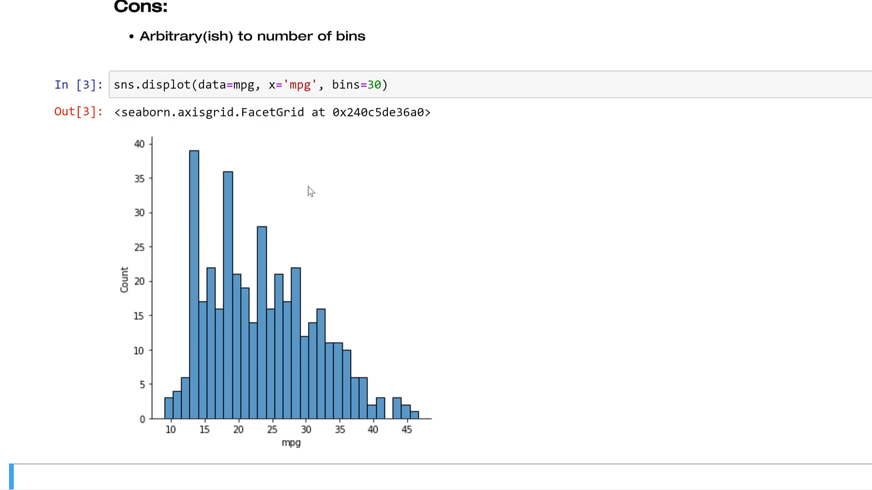
mouse_move(295, 356)
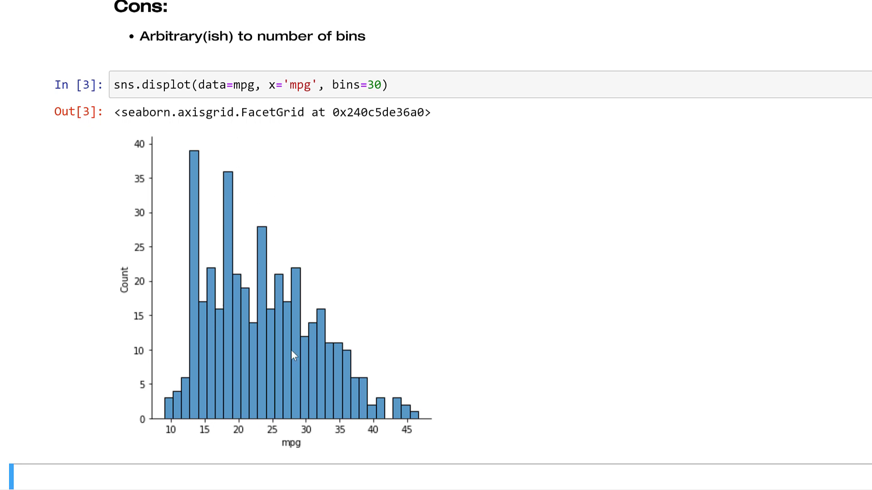
mouse_move(334, 373)
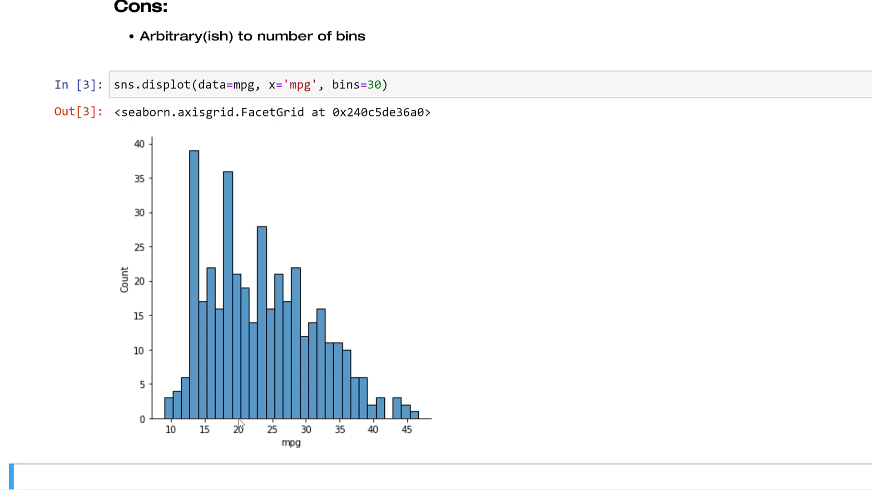
mouse_move(258, 414)
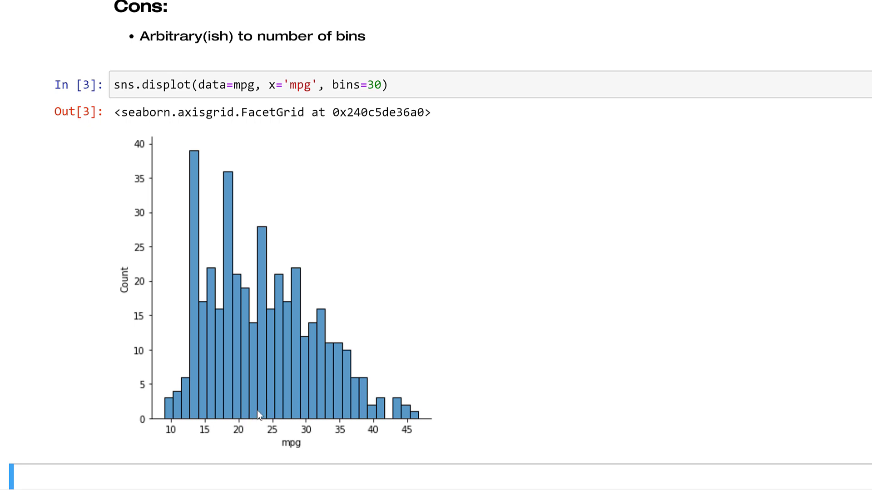
mouse_move(279, 414)
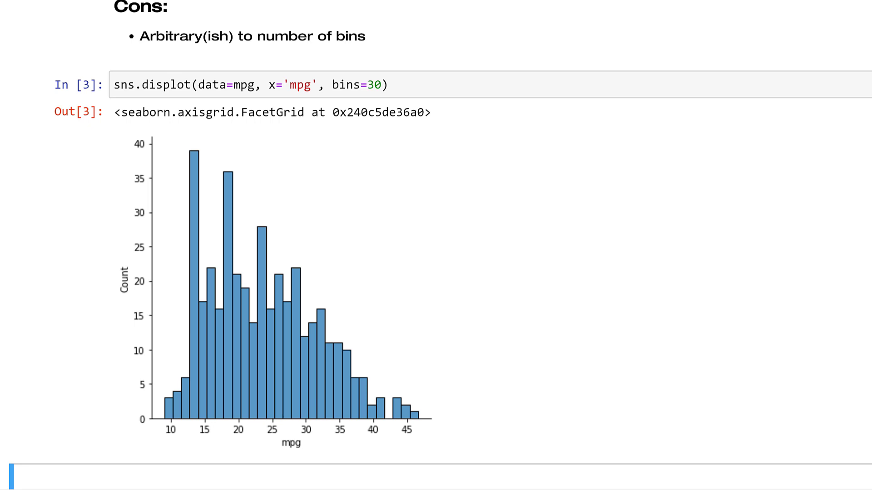
mouse_move(325, 272)
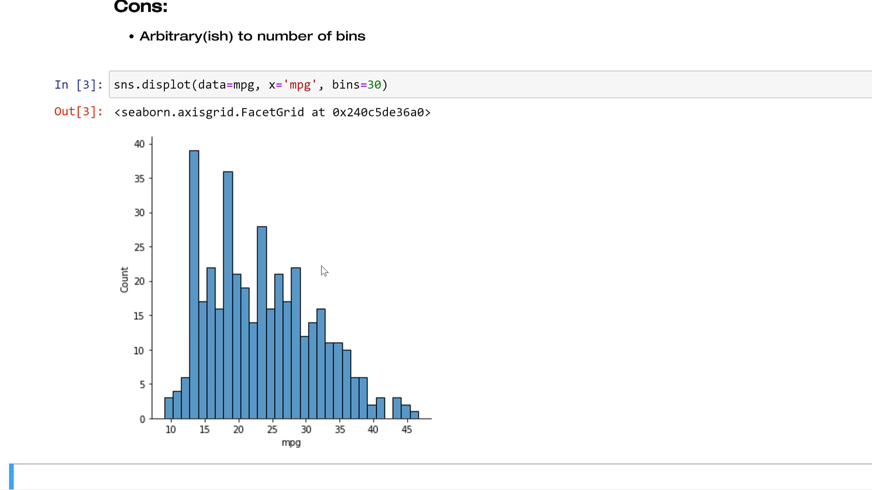
mouse_move(305, 401)
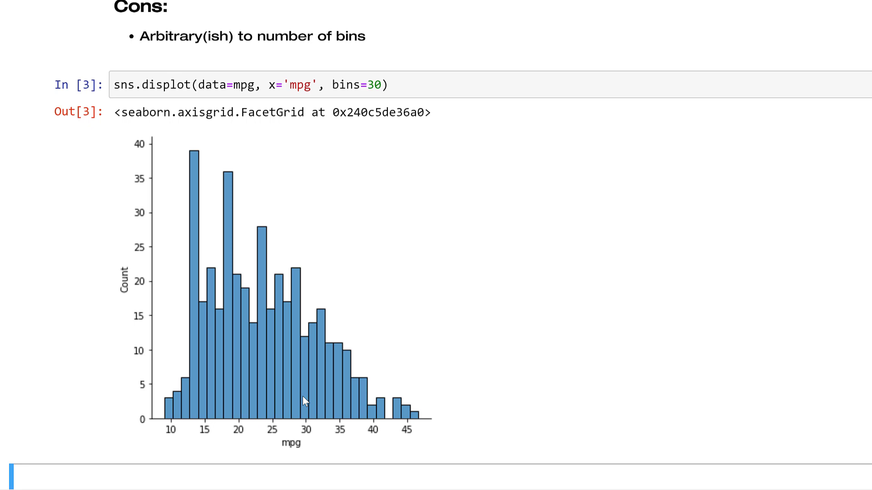
mouse_move(308, 389)
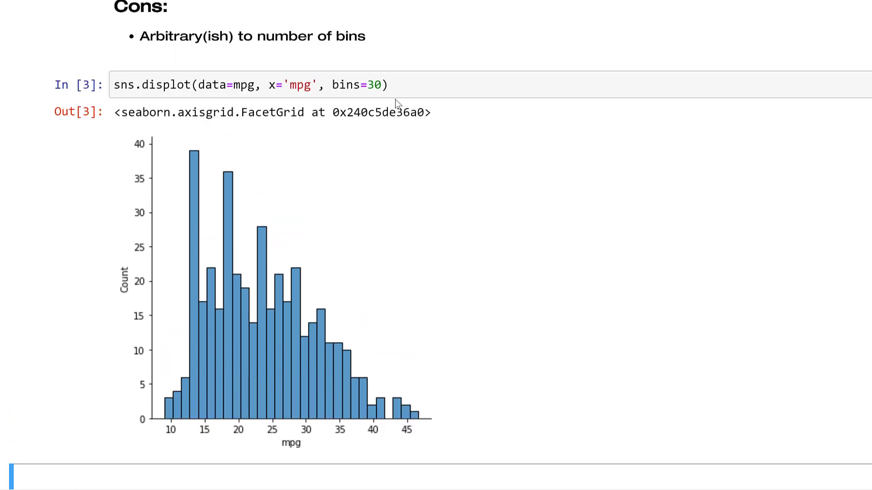
- Paste the bins=30 displot code into the Boxplots cell and rename it to sns.boxplot
scroll("down", 3)
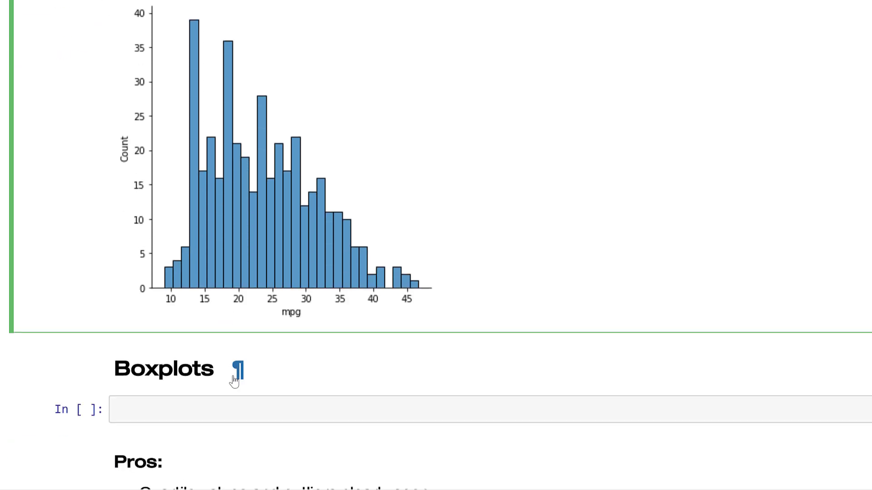
type("sns.displot(data=mpg, x='mpg', bins=30)")
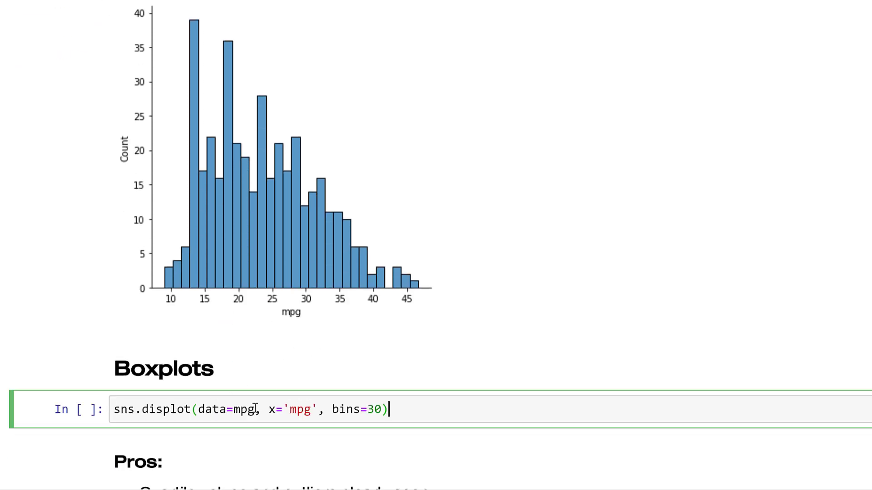
double_click(168, 409)
type("b")
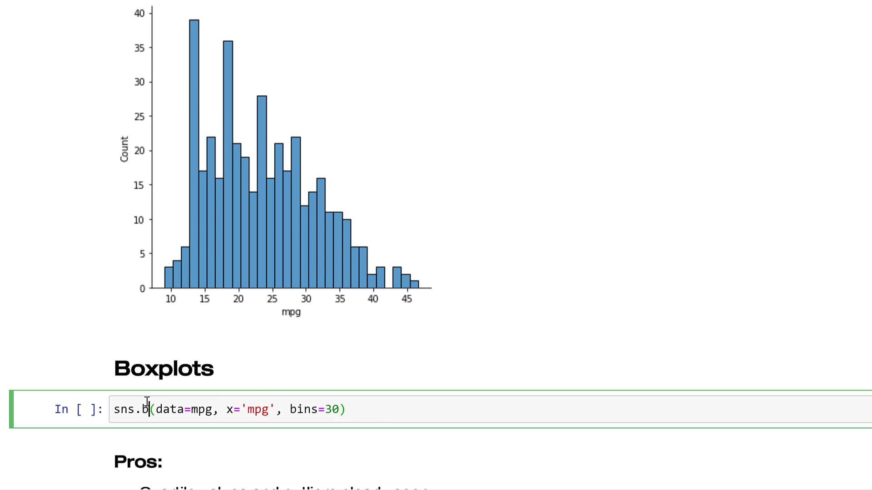
type("oxplot")
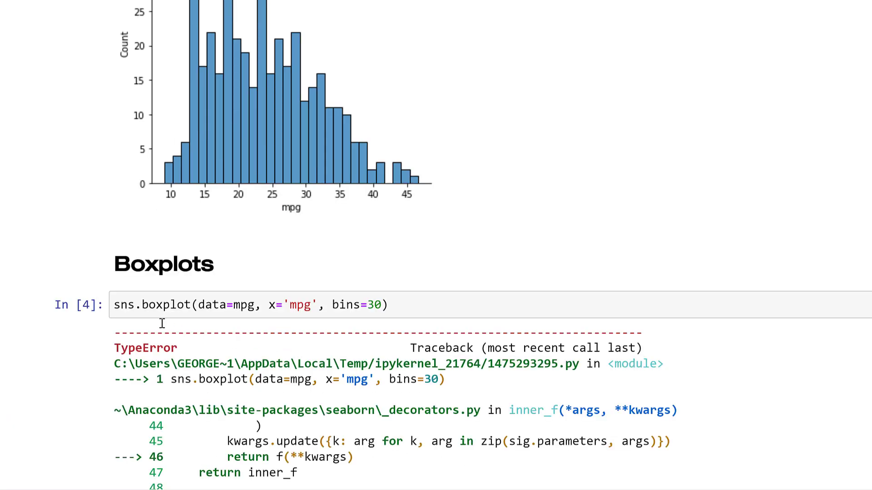
mouse_move(341, 305)
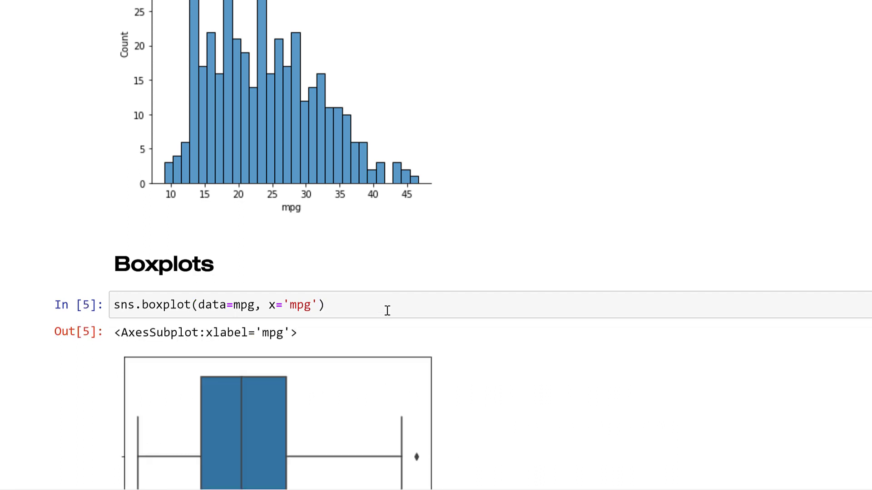
- Scroll down to the corrected sns.boxplot(data=mpg, x='mpg') output under Boxplots
scroll("down", 3)
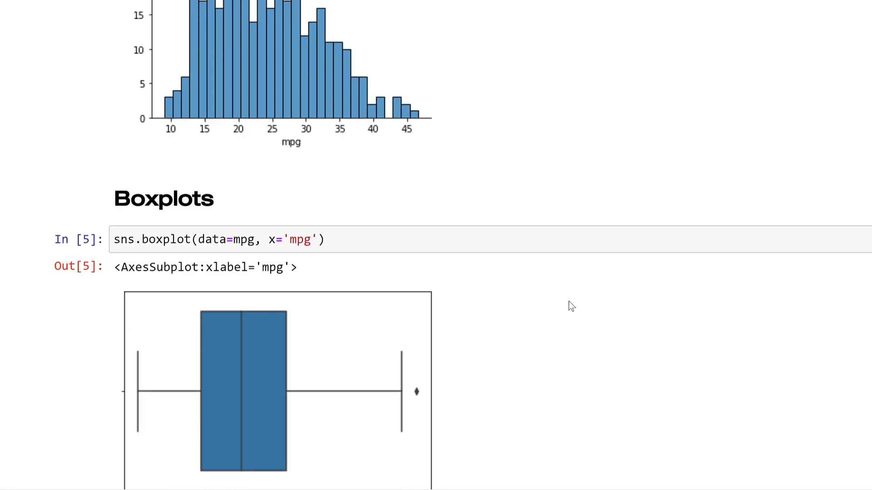
scroll("down", 3)
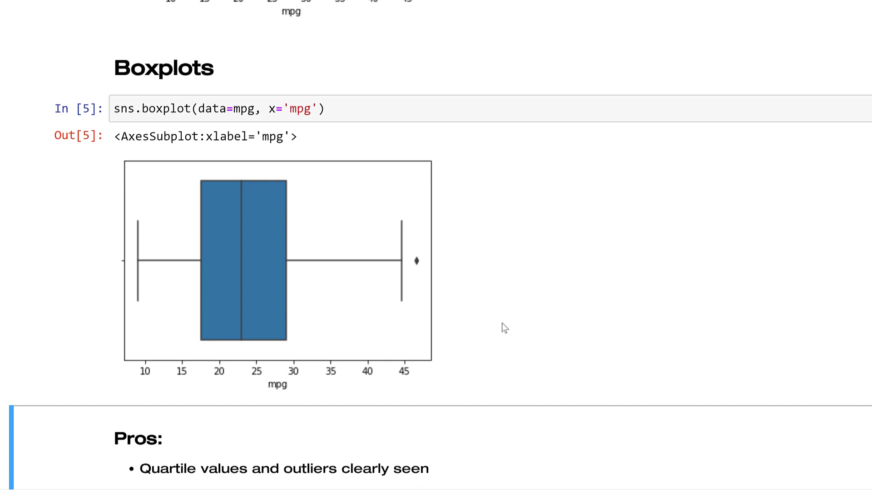
mouse_move(240, 345)
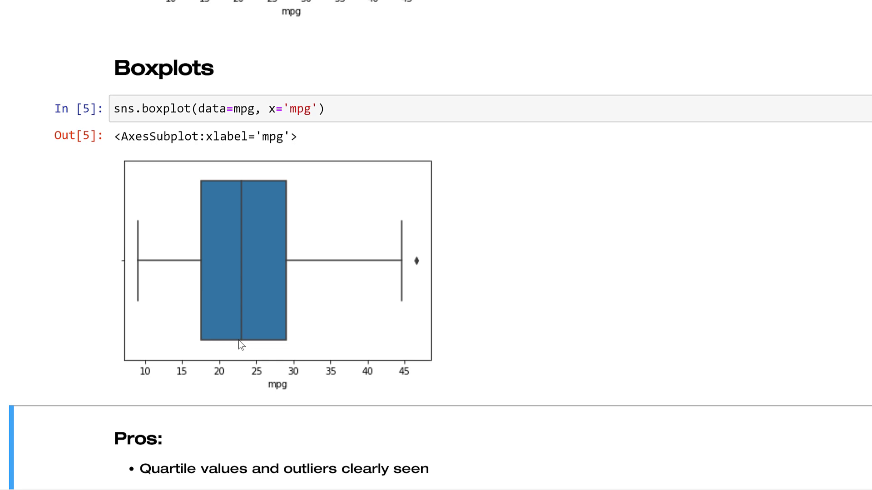
mouse_move(426, 273)
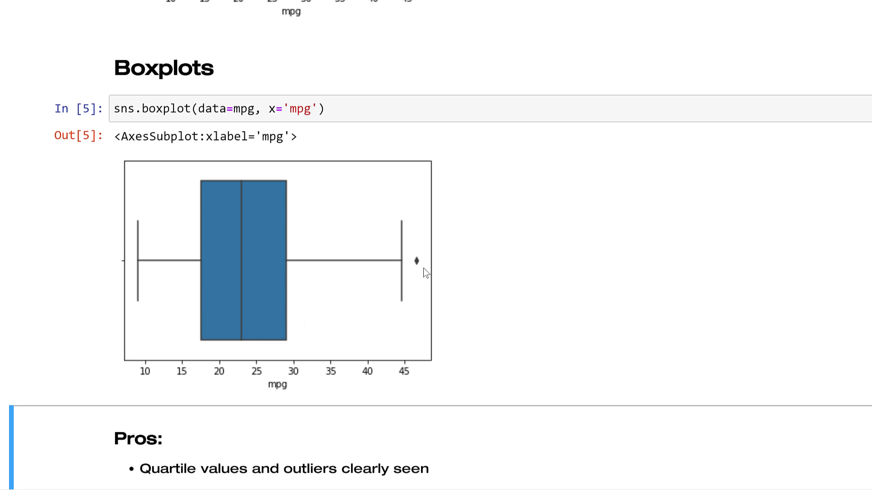
mouse_move(547, 312)
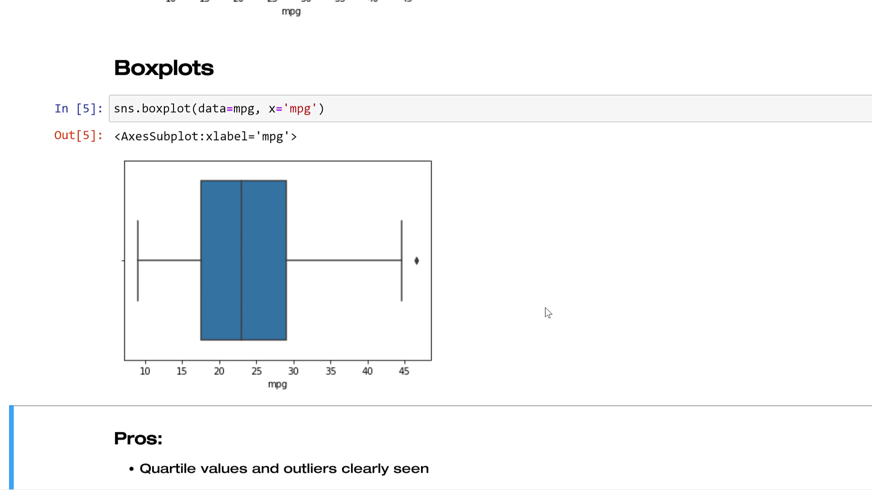
scroll("down", 3)
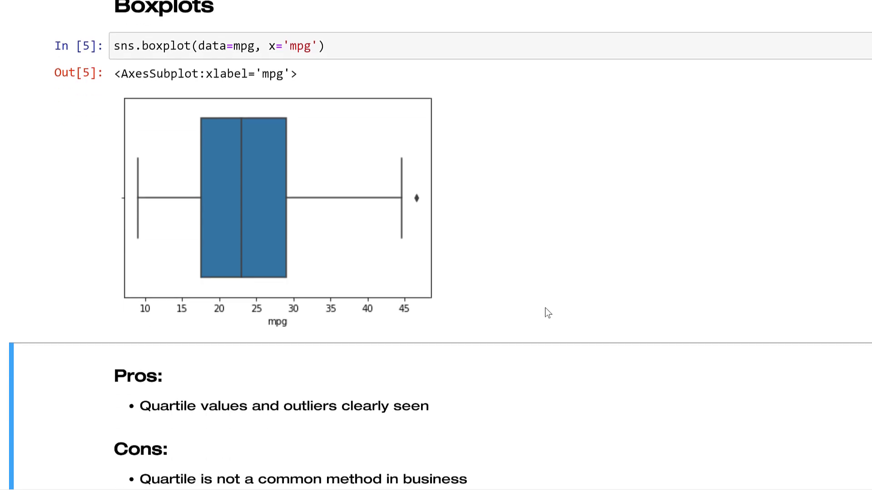
scroll("down", 3)
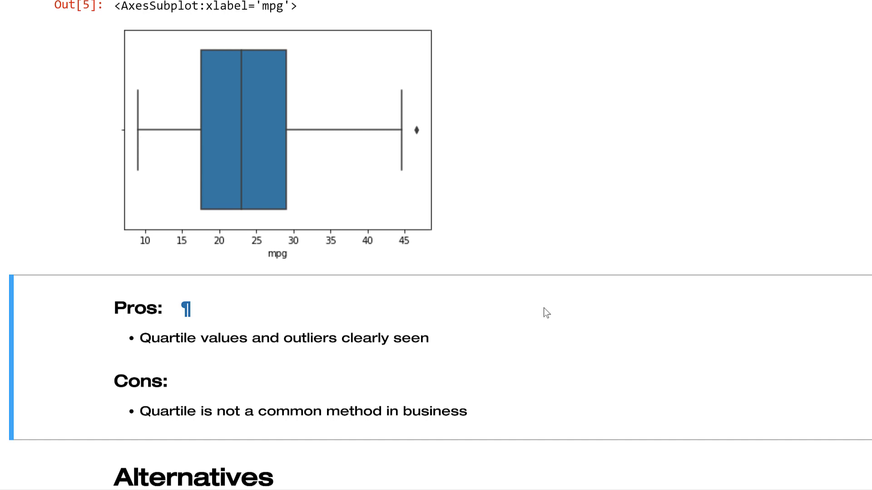
mouse_move(422, 303)
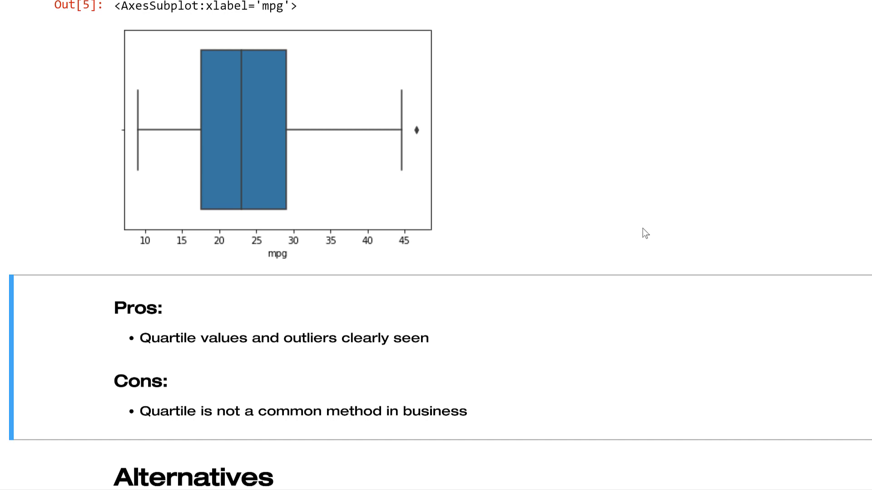
scroll("down", 3)
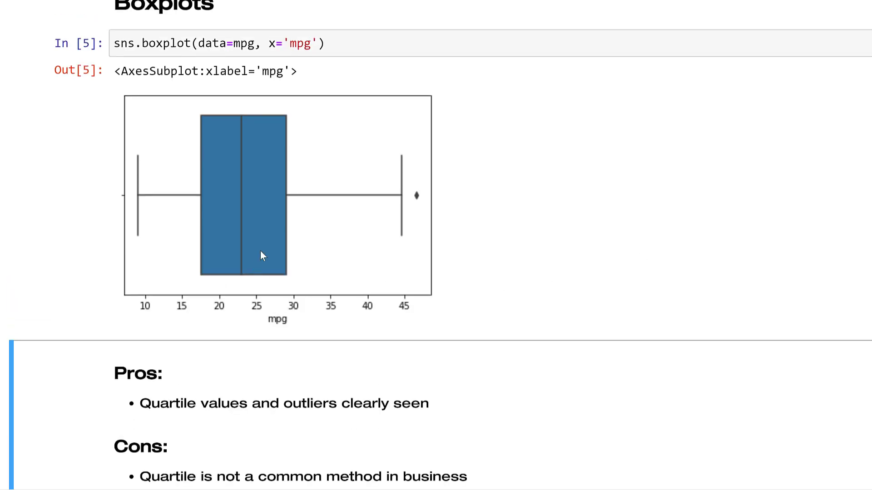
mouse_move(221, 191)
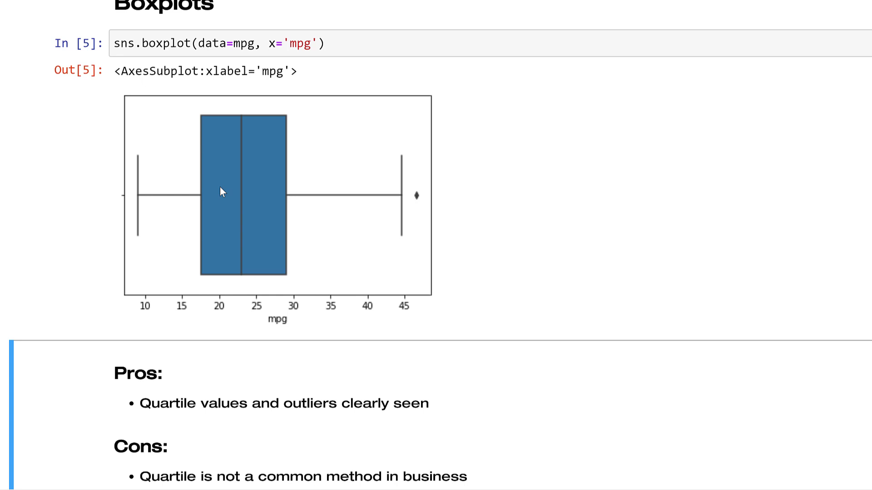
mouse_move(347, 234)
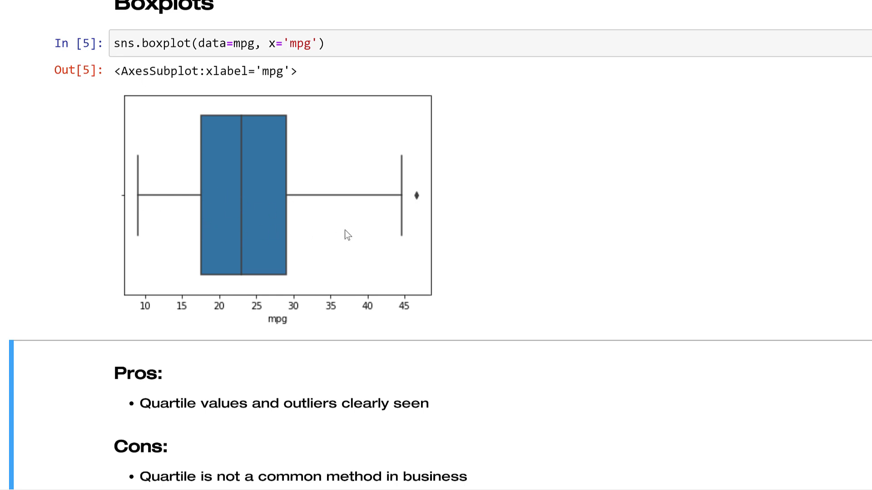
scroll("down", 3)
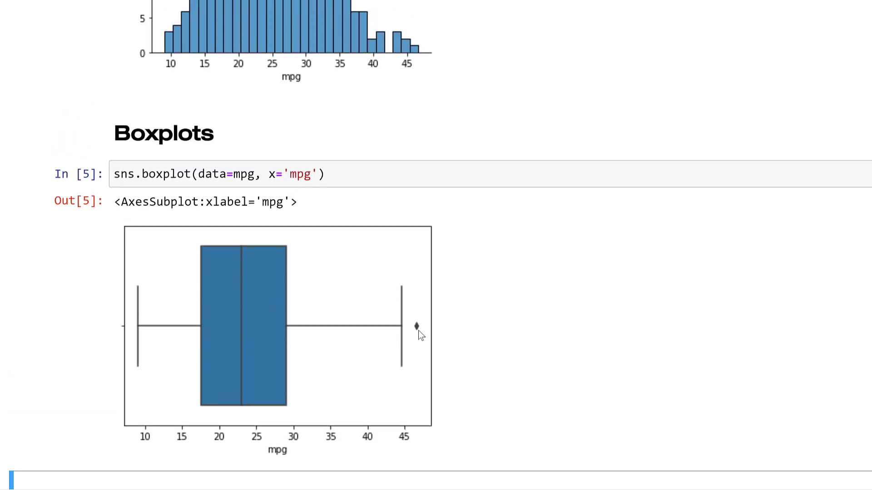
mouse_move(250, 342)
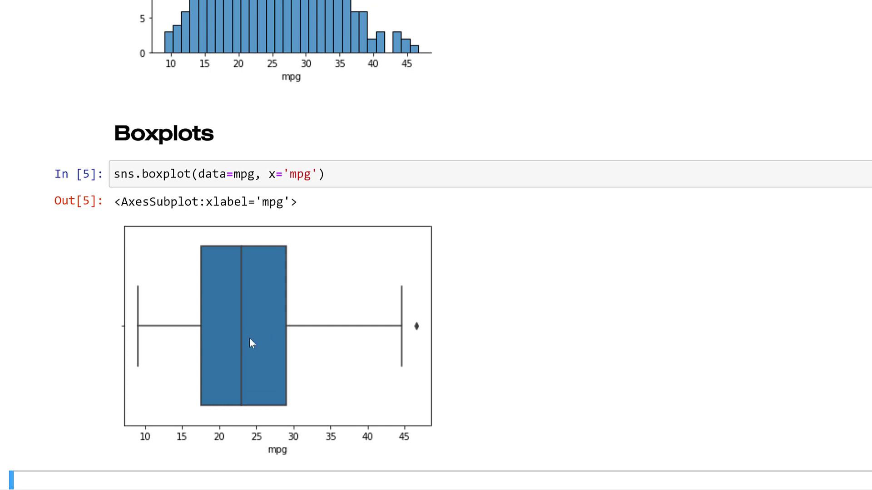
scroll("down", 3)
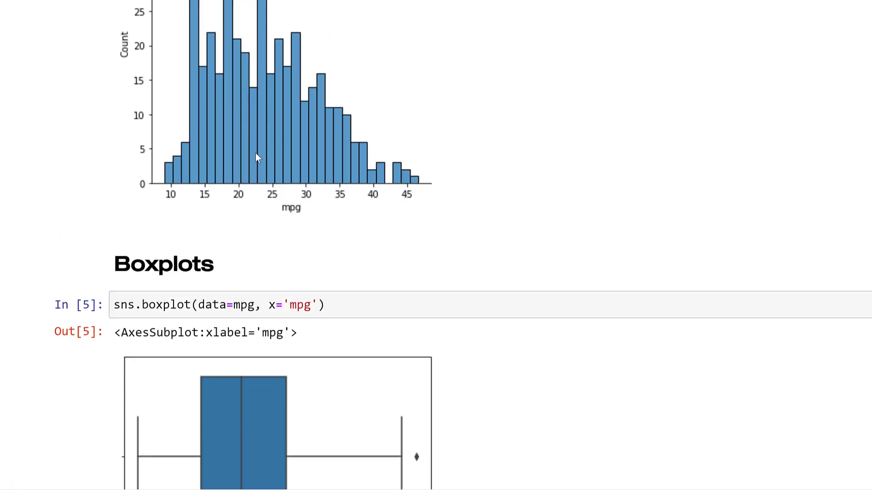
mouse_move(267, 145)
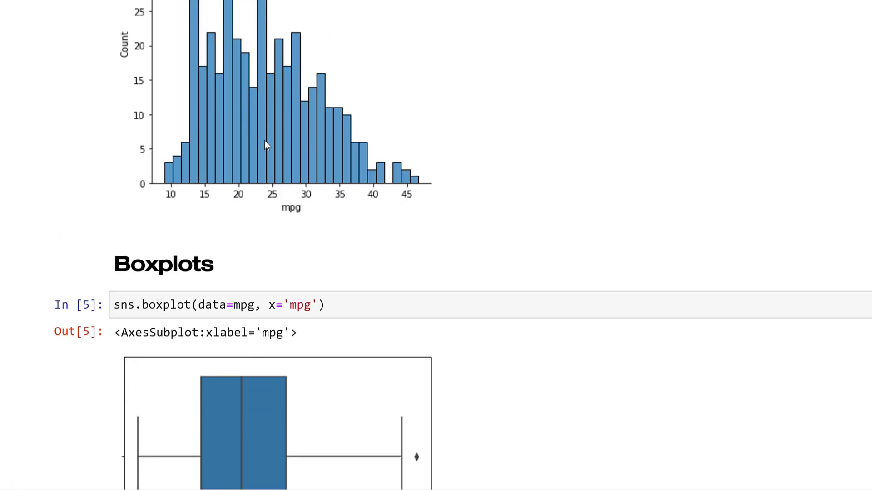
scroll("down", 3)
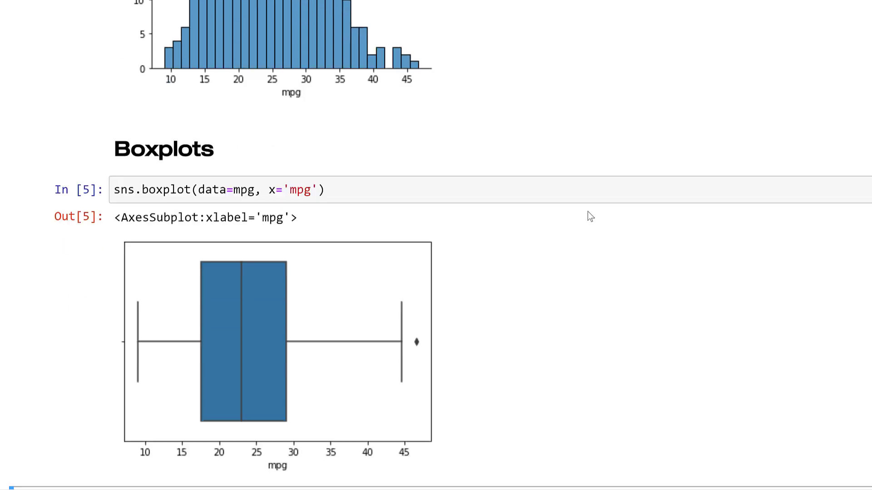
scroll("down", 3)
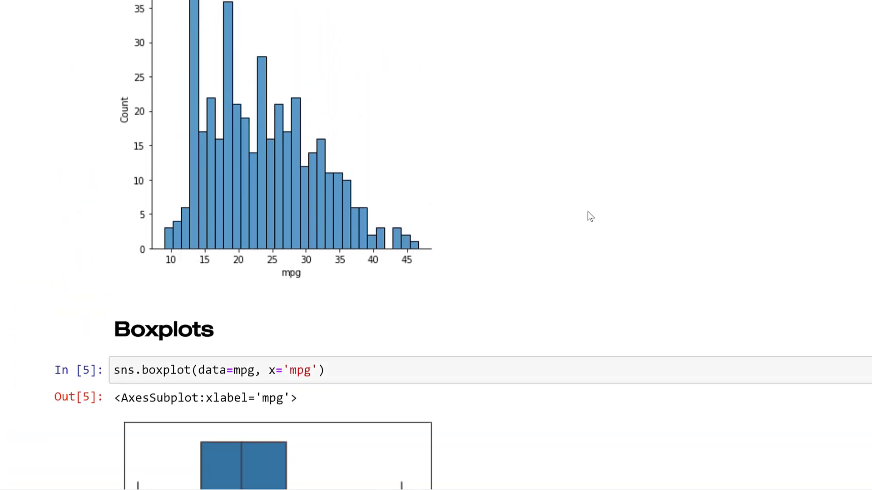
scroll("down", 3)
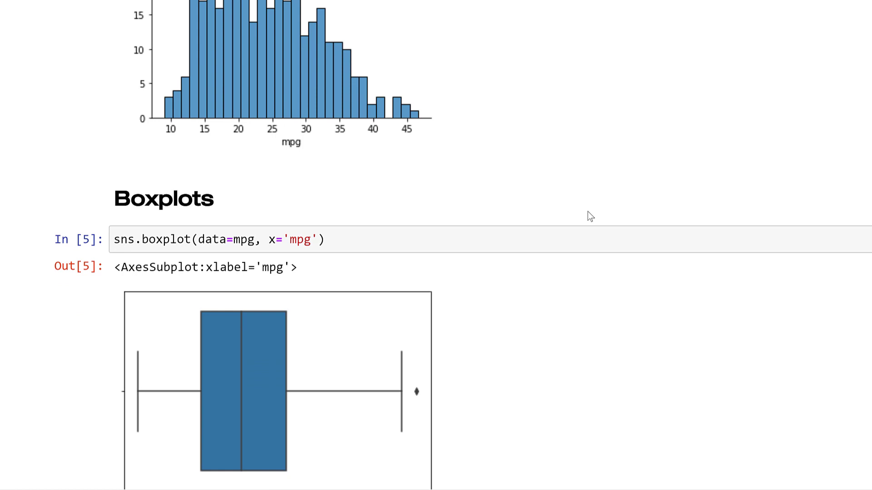
scroll("down", 3)
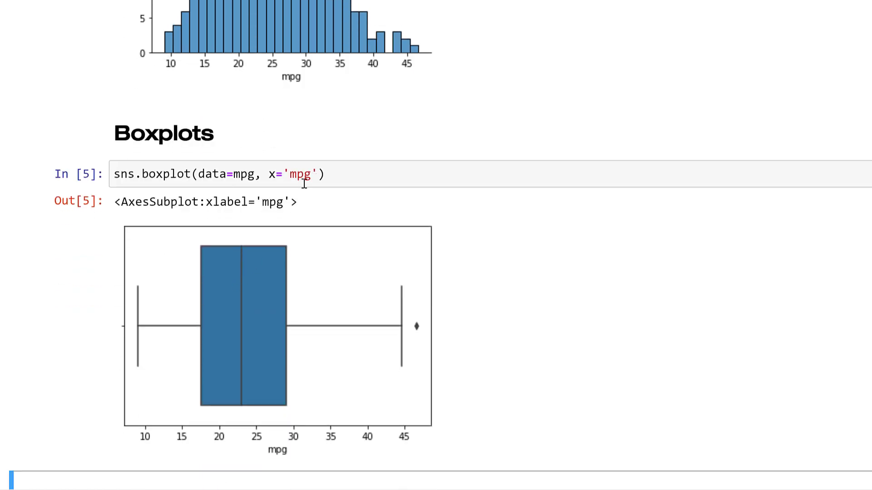
scroll("down", 3)
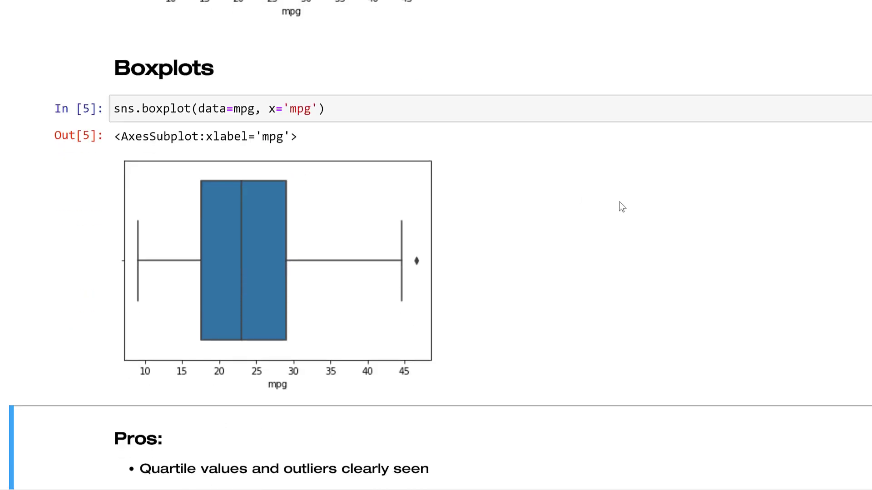
scroll("down", 3)
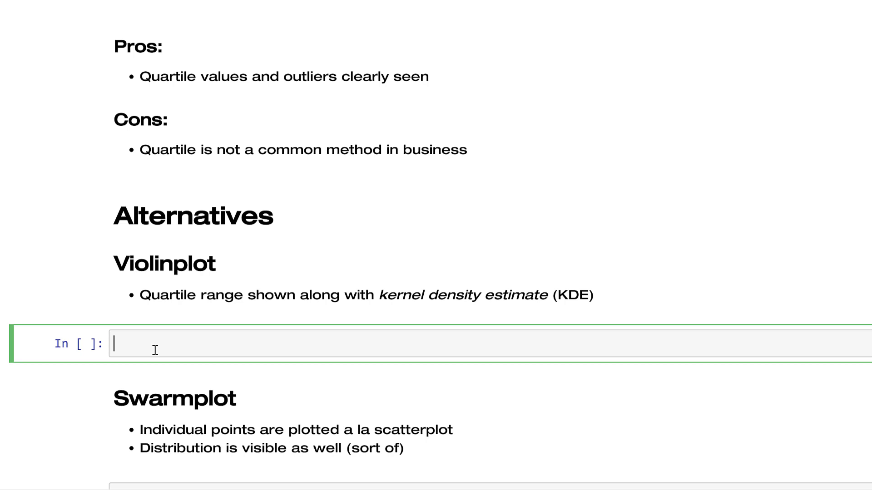
- Paste the boxplot code into the Violinplot cell and change it to sns.violinplot(data=mpg, x='mpg')
type("sns.boxplot(data=mpg, x='mpg')")
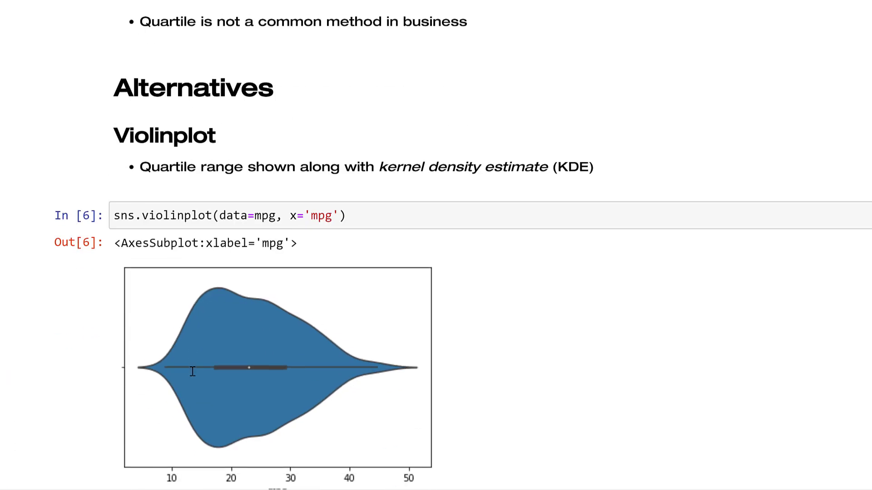
scroll("down", 3)
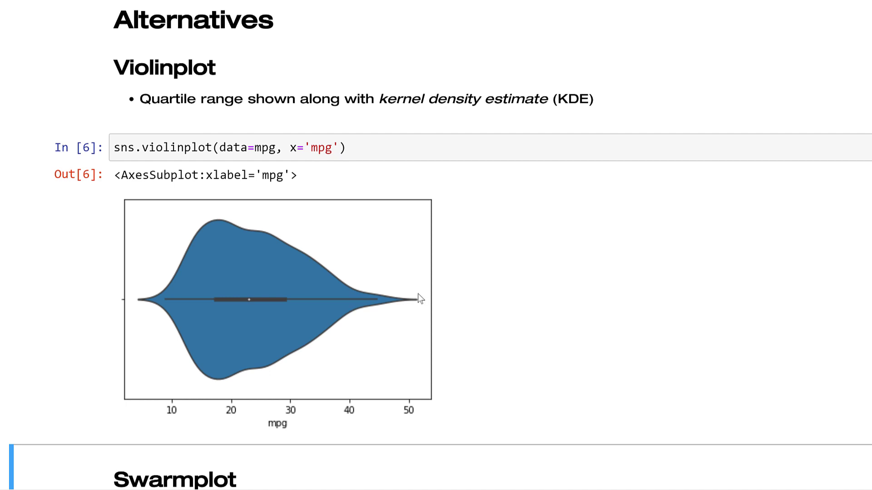
mouse_move(412, 301)
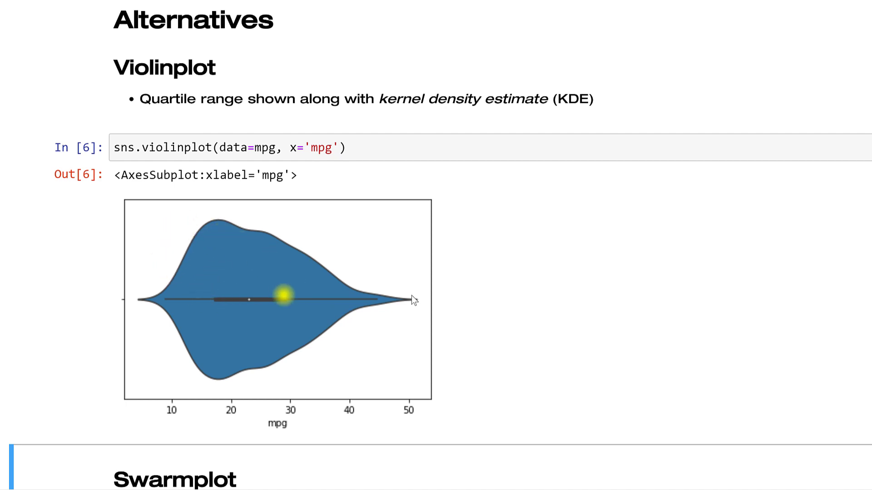
mouse_move(209, 277)
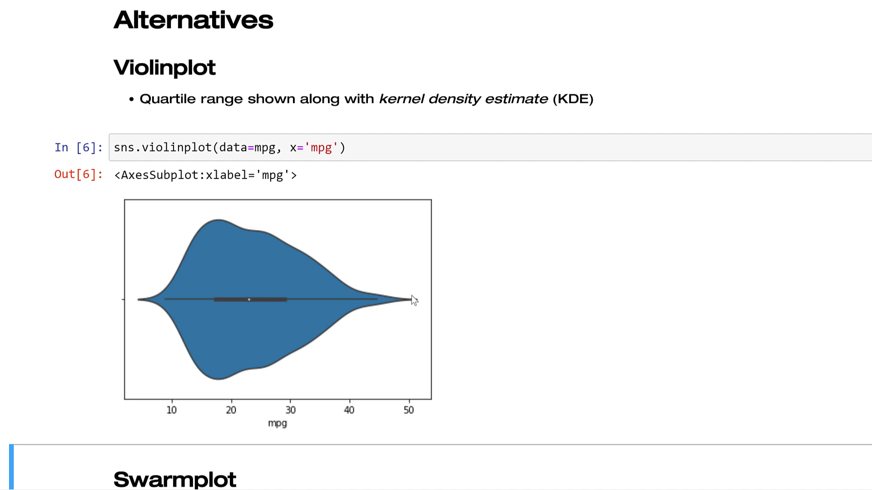
- Run sns.swarmplot(data=mpg, x='mpg') in the Swarmplot cell
left_click(152, 259)
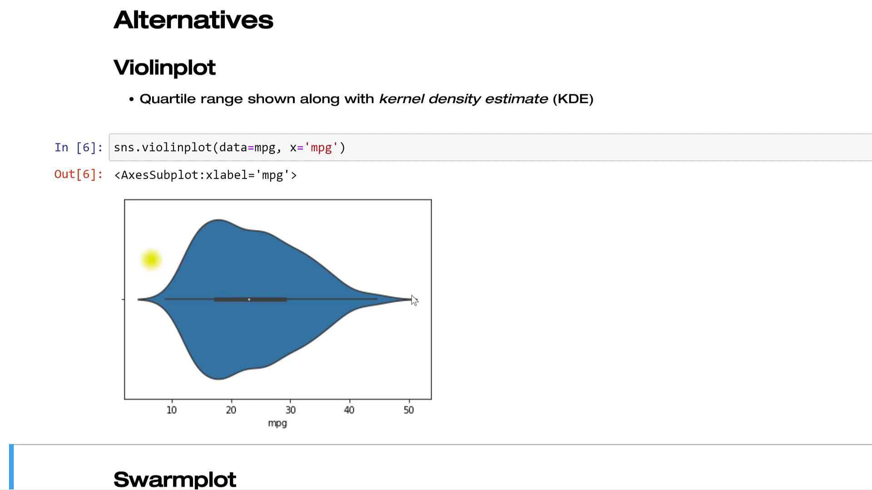
mouse_move(295, 329)
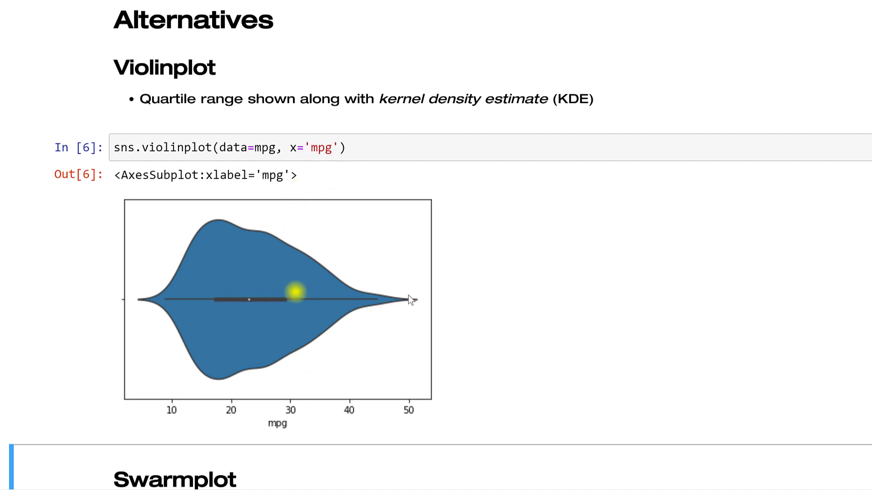
mouse_move(530, 314)
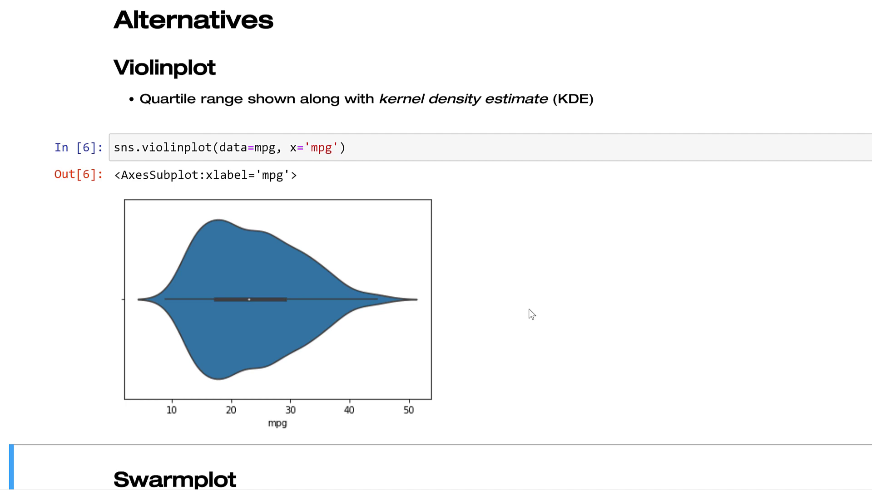
scroll("down", 3)
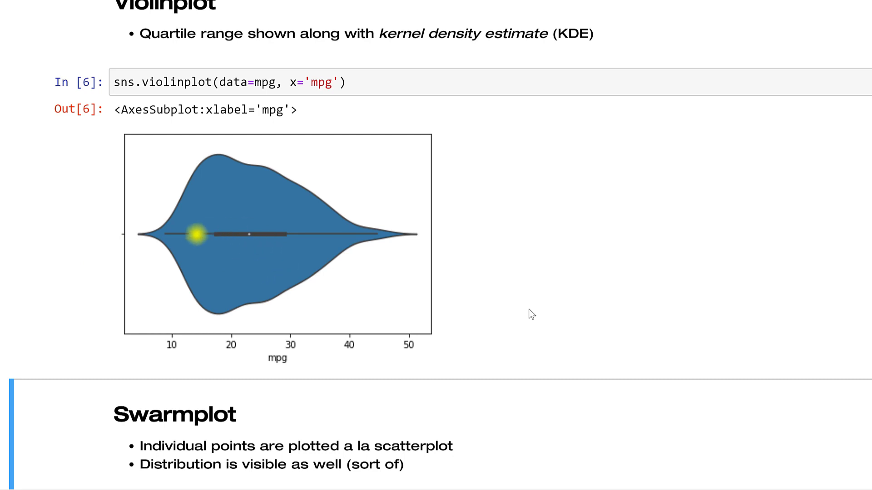
mouse_move(554, 304)
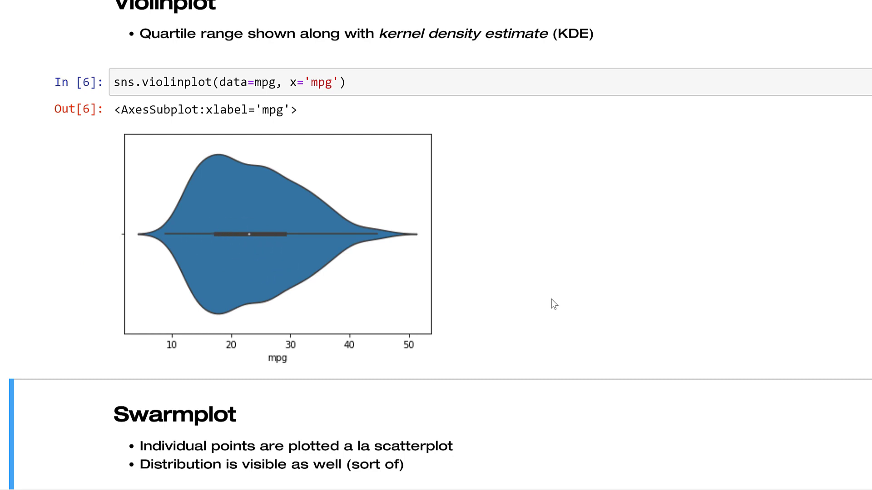
scroll("down", 3)
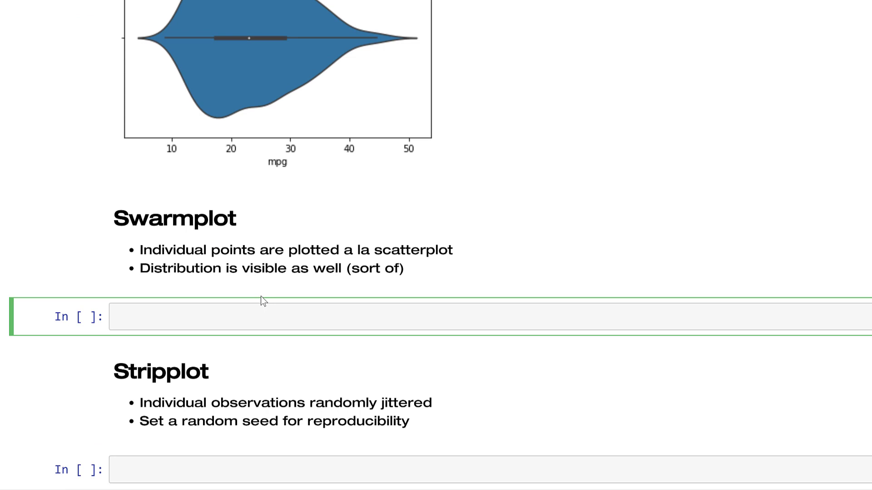
- Paste sns.boxplot(data=mpg, x='mpg') into the cell under Stripplot
type("sns.boxplot(data=mpg, x='mpg')")
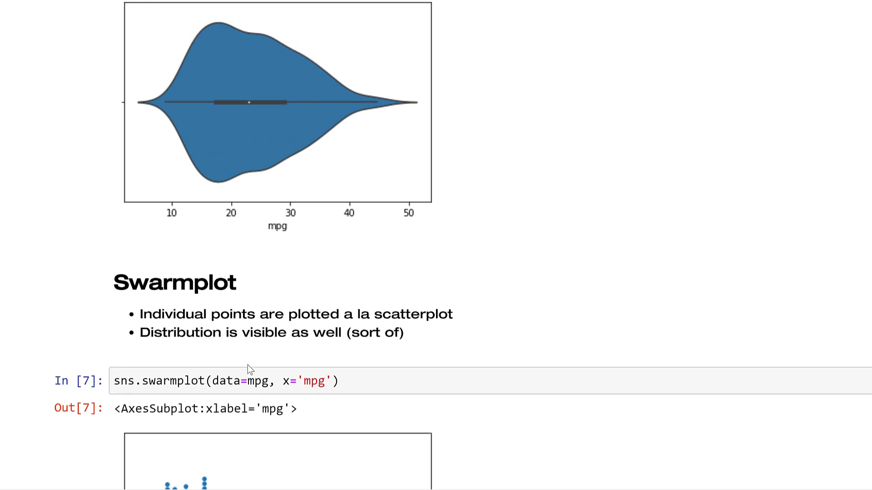
scroll("down", 3)
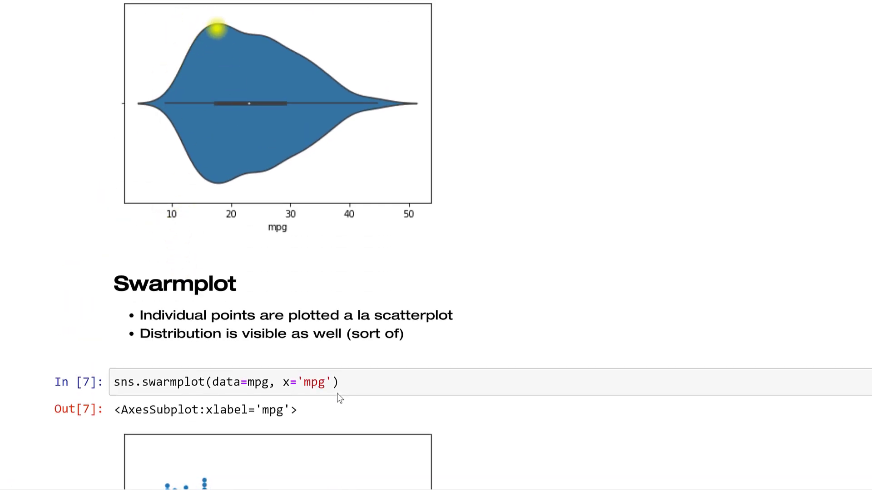
scroll("down", 3)
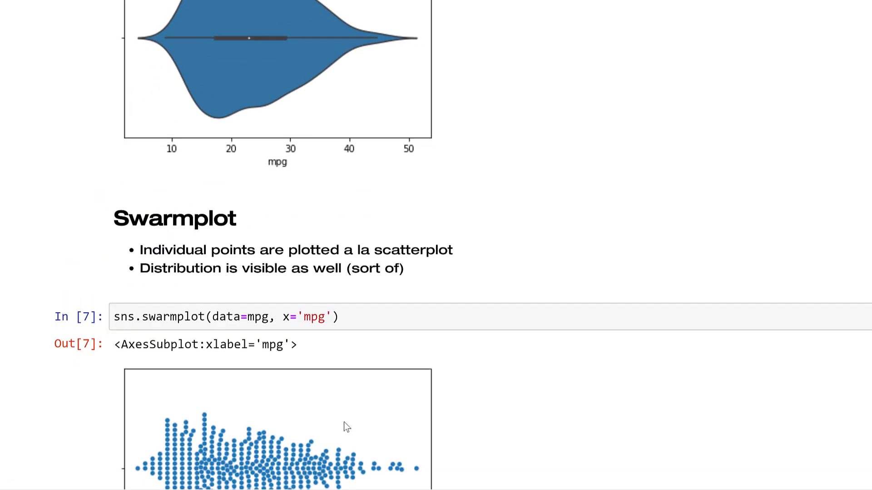
scroll("down", 3)
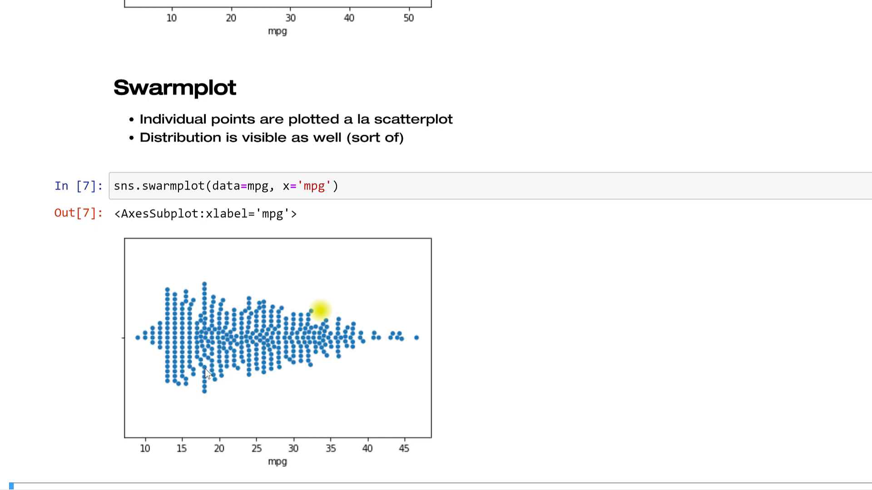
scroll("down", 3)
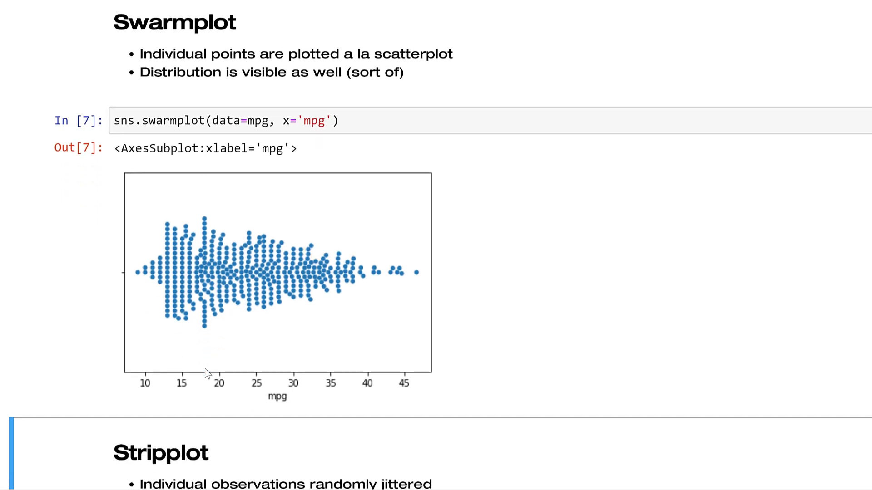
scroll("down", 3)
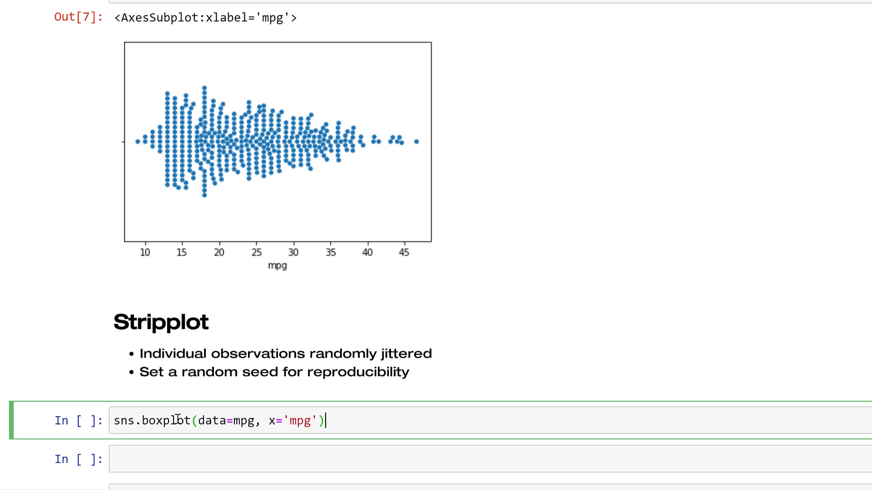
- Replace boxplot with stripplot and run sns.stripplot(data=mpg, x='mpg')
double_click(150, 421)
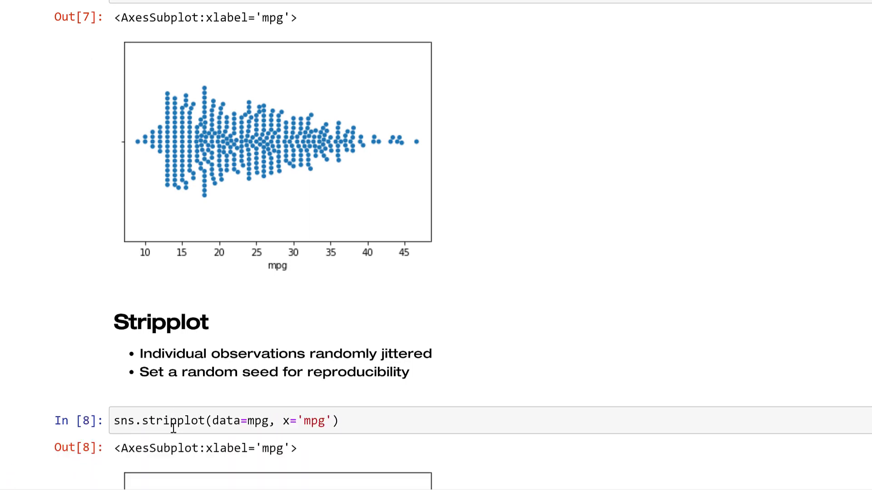
scroll("down", 3)
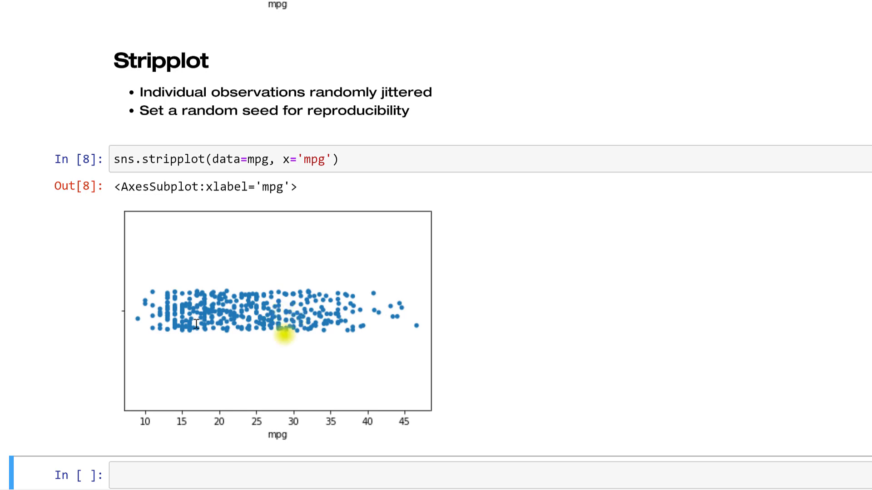
mouse_move(199, 316)
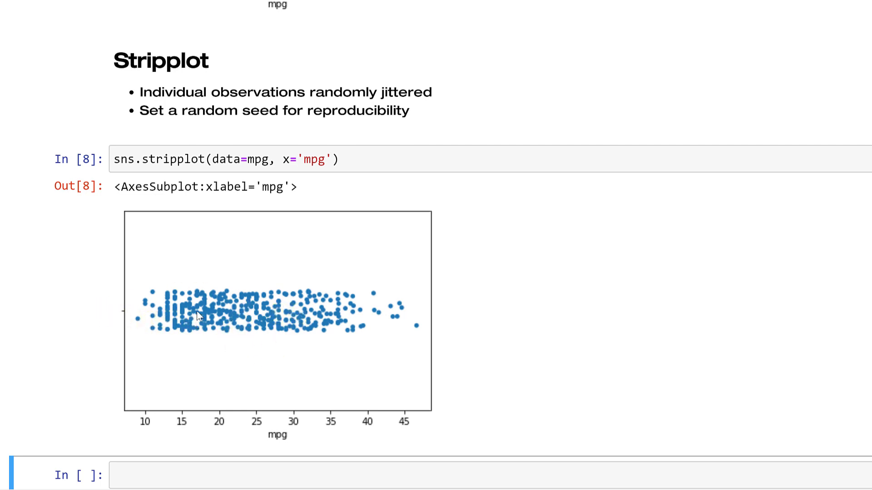
scroll("down", 3)
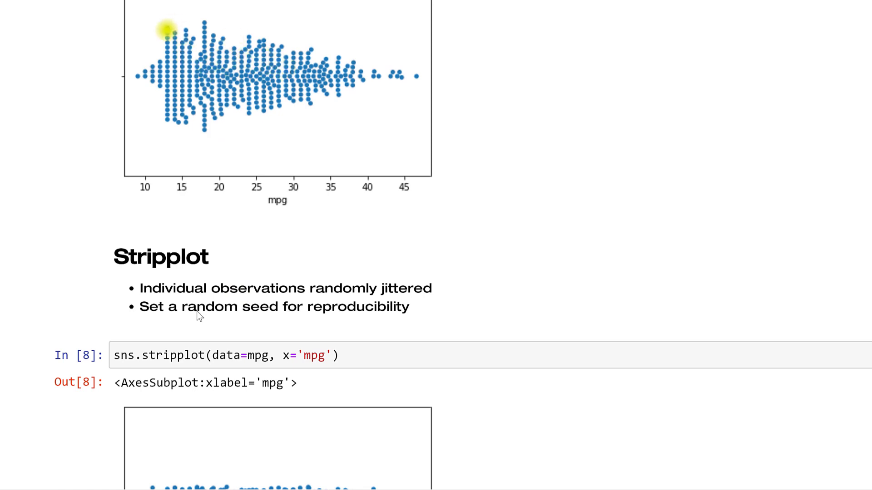
scroll("down", 3)
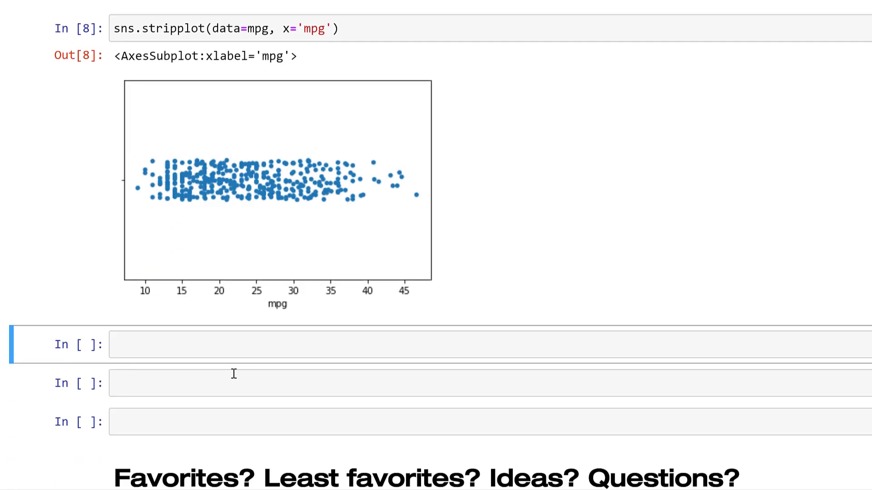
- Paste the plot code, add jitter=.25, switch boxplot to stripplot, and rerun it repeatedly
type("sns.boxplot(data=mpg, x='mpg')")
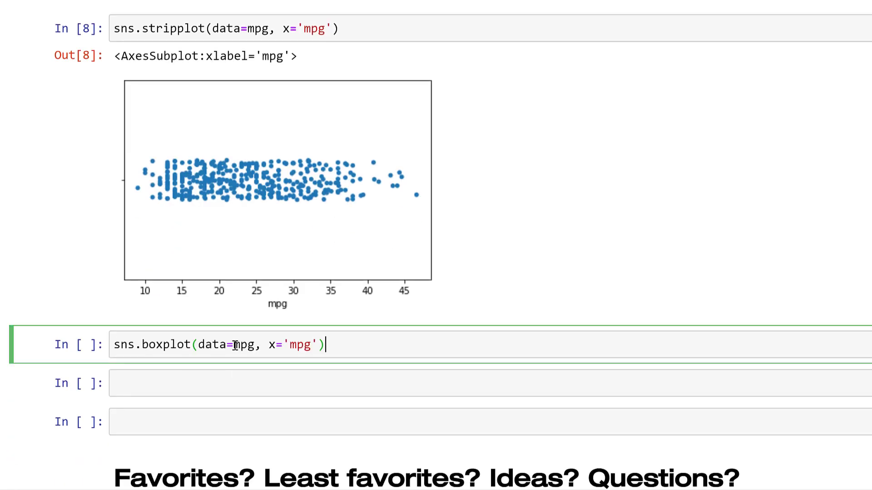
type(",")
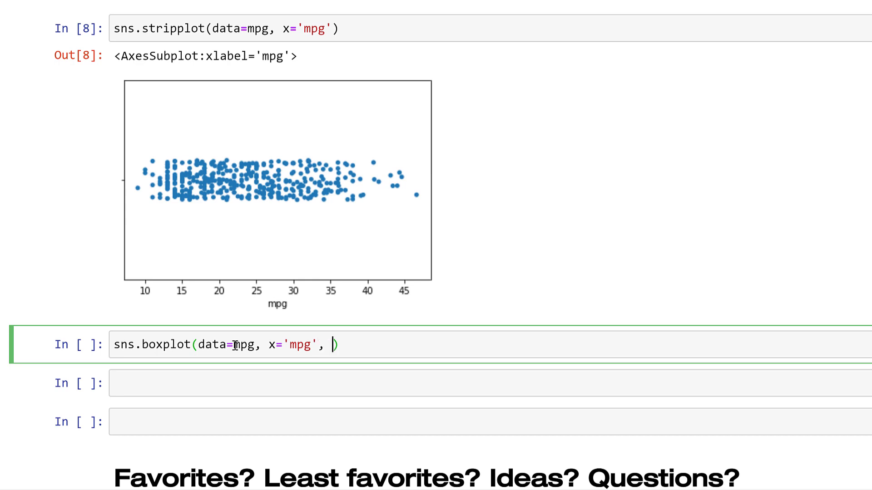
type("jitter=.15")
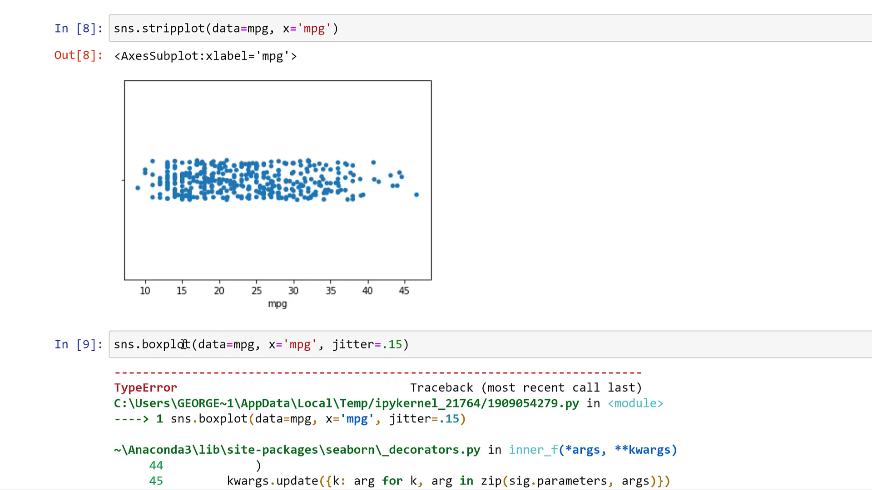
double_click(153, 345)
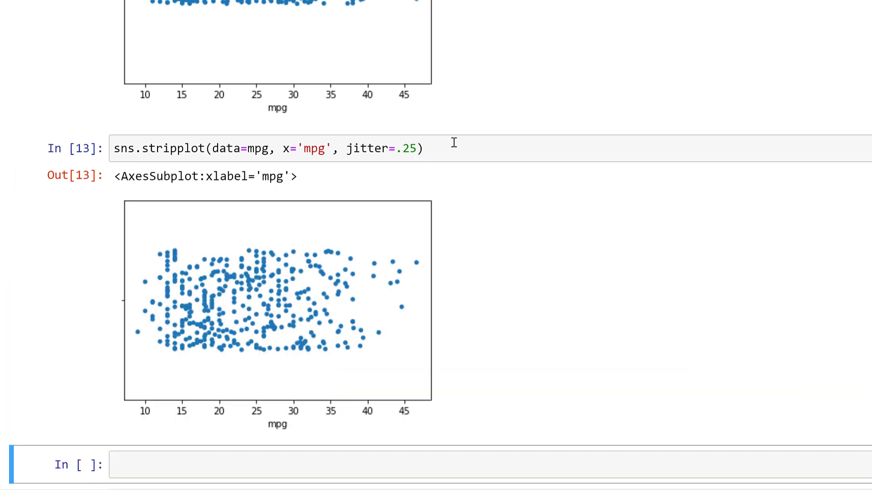
scroll("down", 3)
type("sns.stripplot(data=mpg, x='mpg', jitter=.25)")
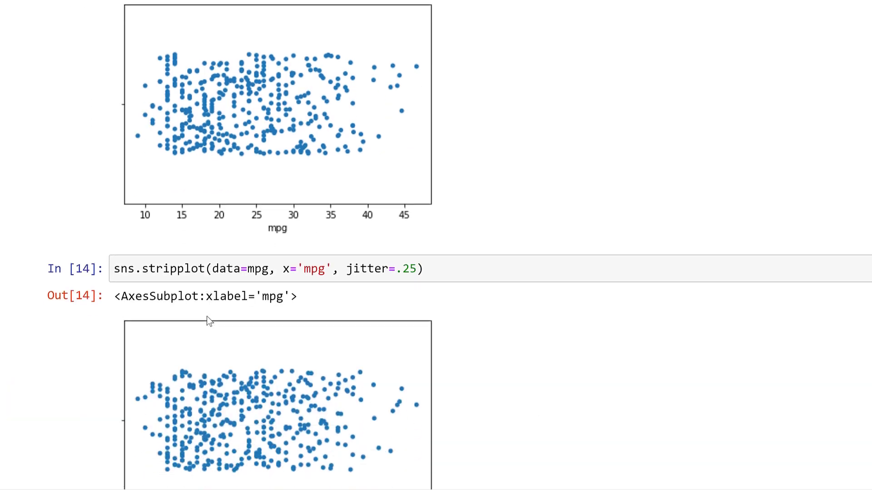
scroll("down", 3)
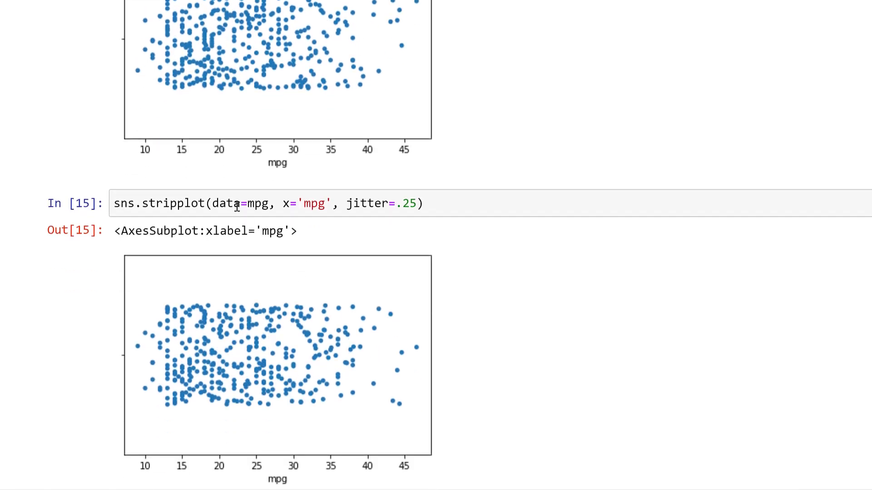
scroll("down", 3)
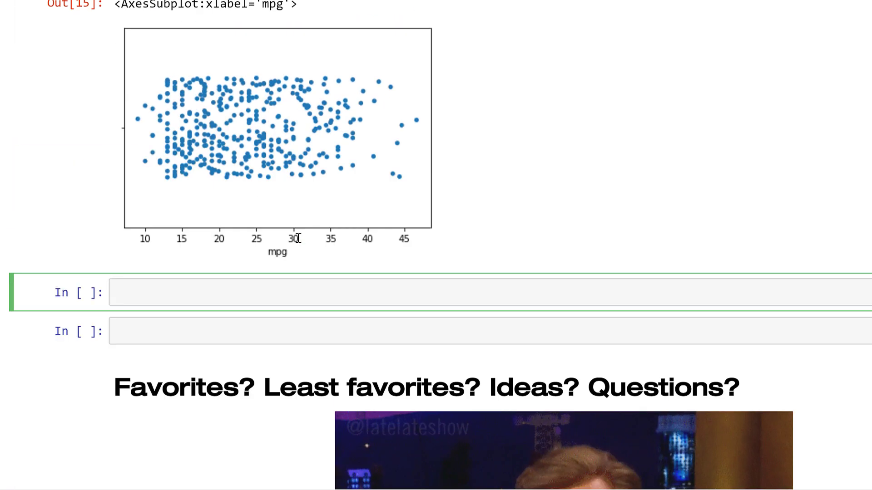
- Import numpy as np and set np.random.seed(1234) in a new cell
type("import numpy")
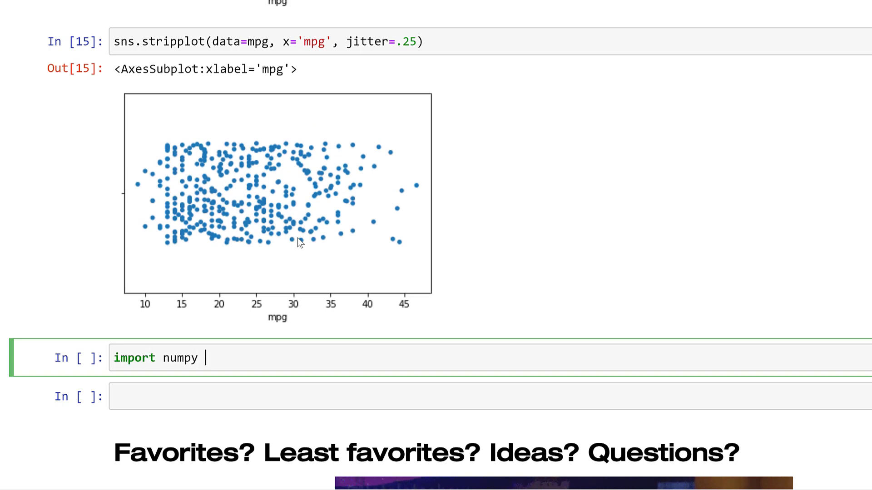
type("as np")
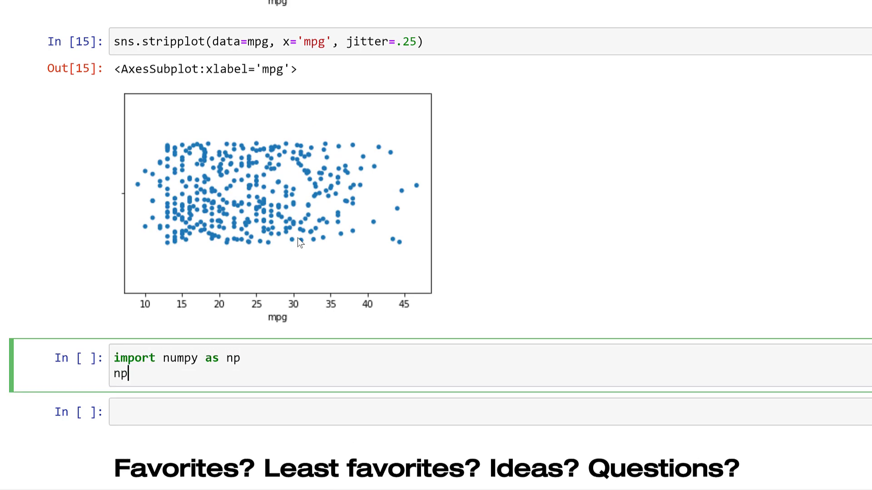
type(".random.seed")
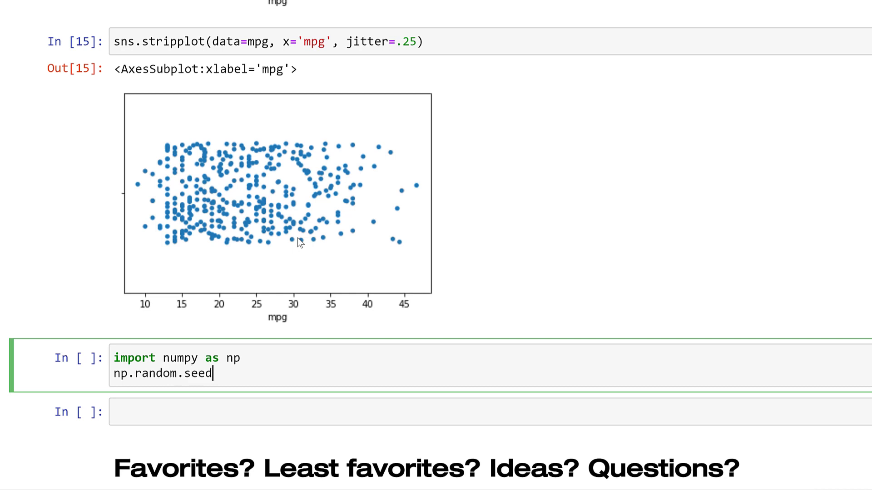
type("(1234)")
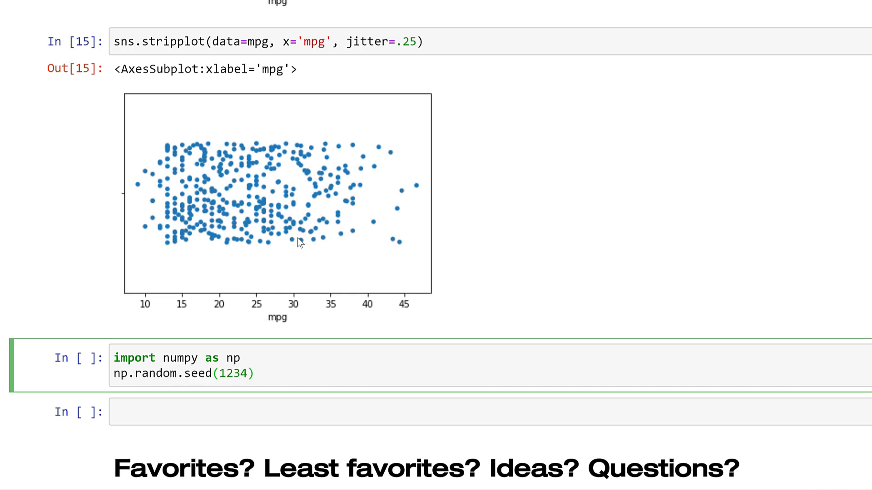
- Add sns.stripplot(data=mpg, x='mpg', jitter=.15) and run the cell
type("sns")
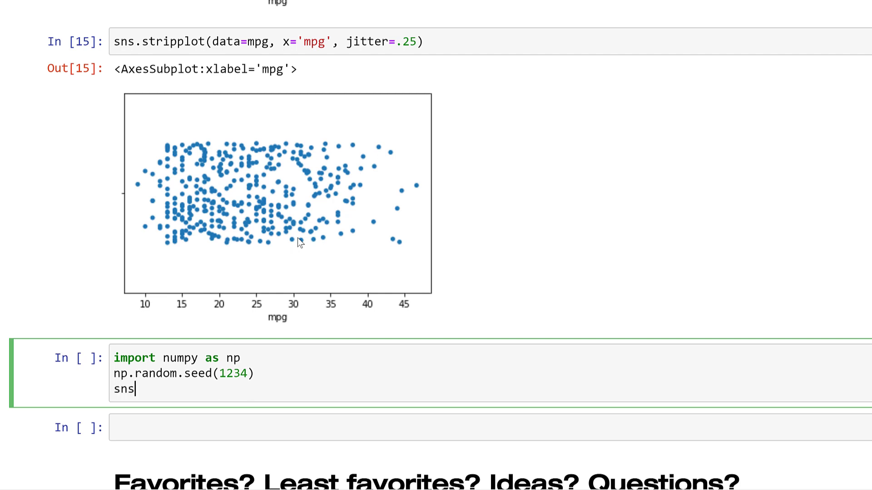
type(".stripp")
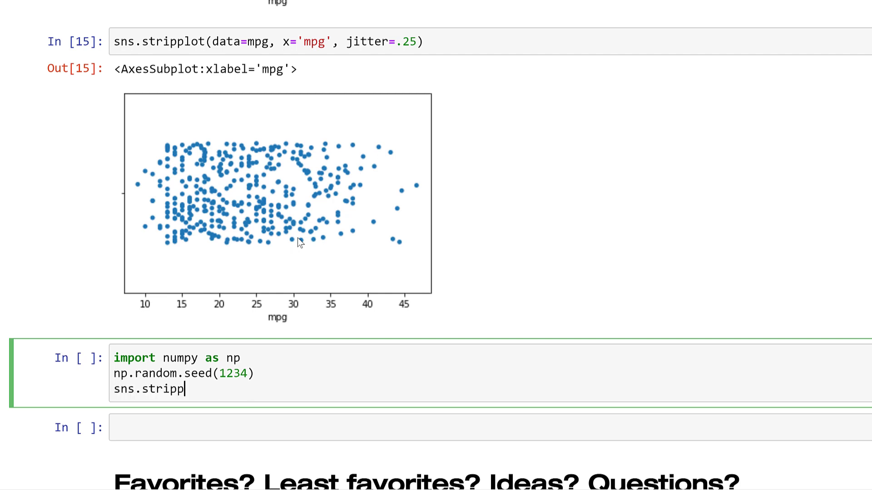
type("lot(data)")
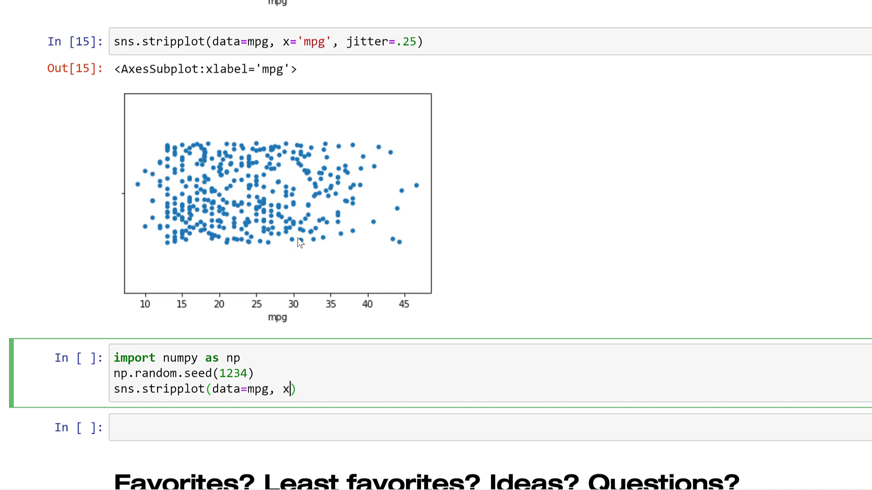
type("'mpg'")
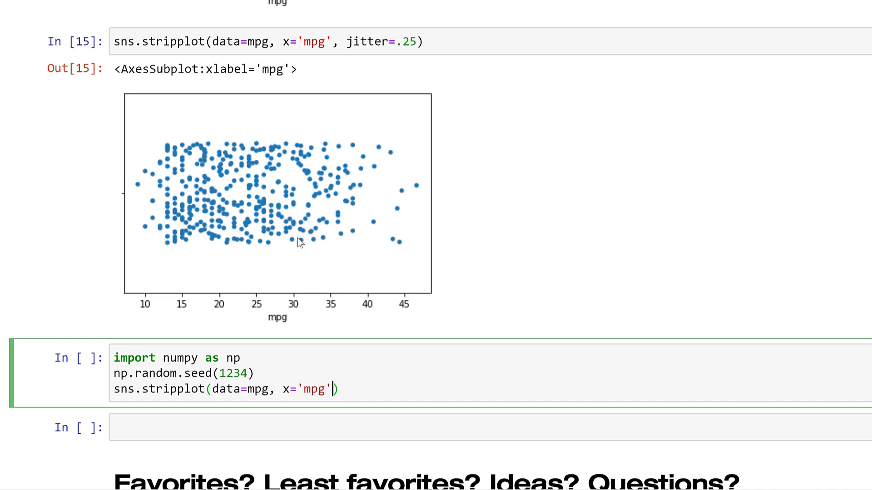
type(",")
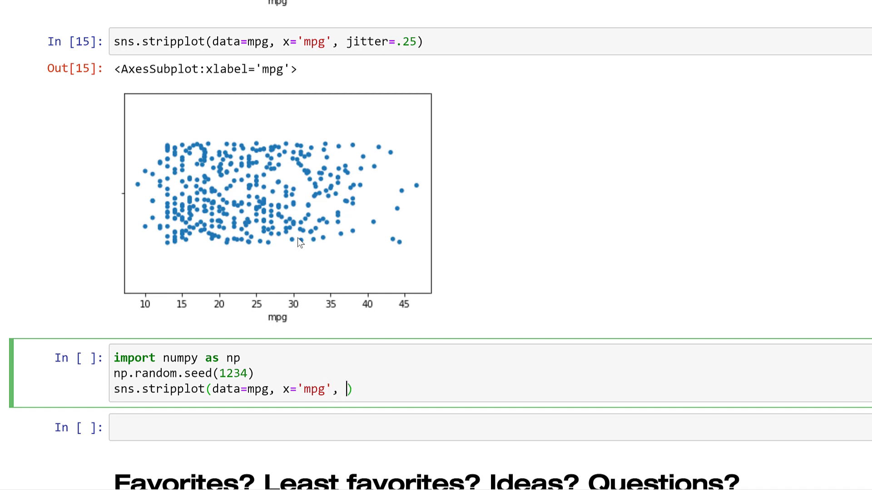
type("jitt")
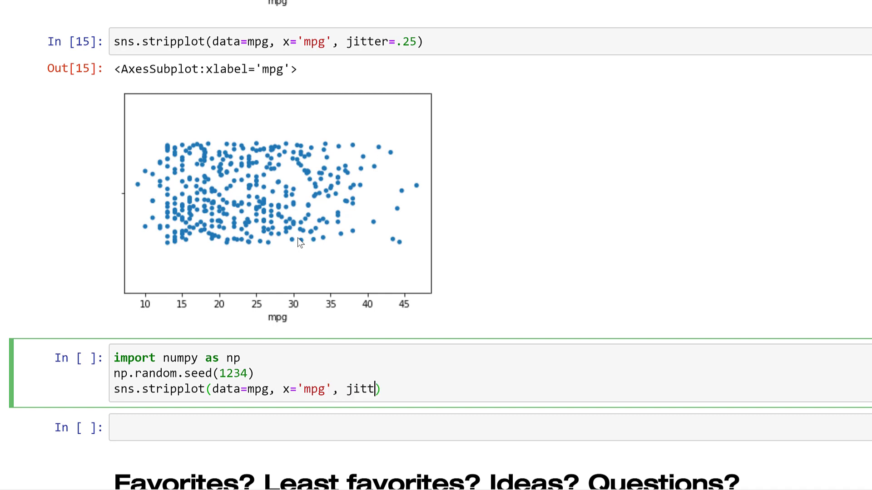
type("er=.15")
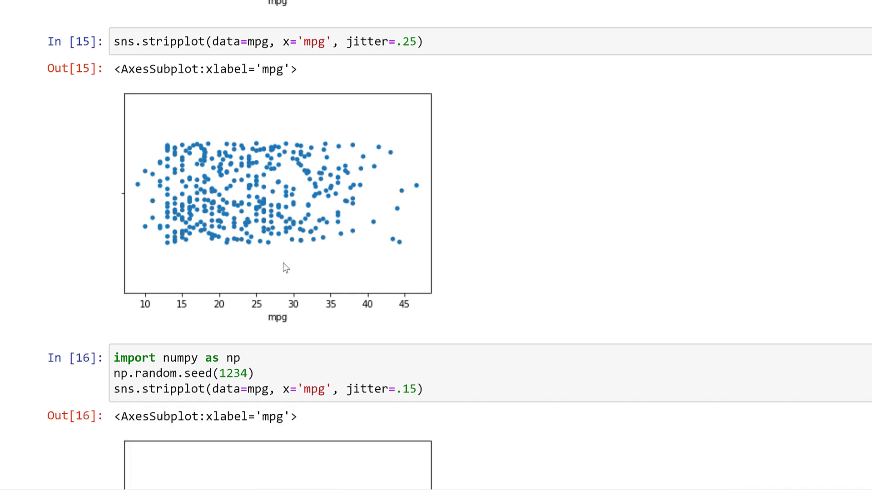
scroll("down", 3)
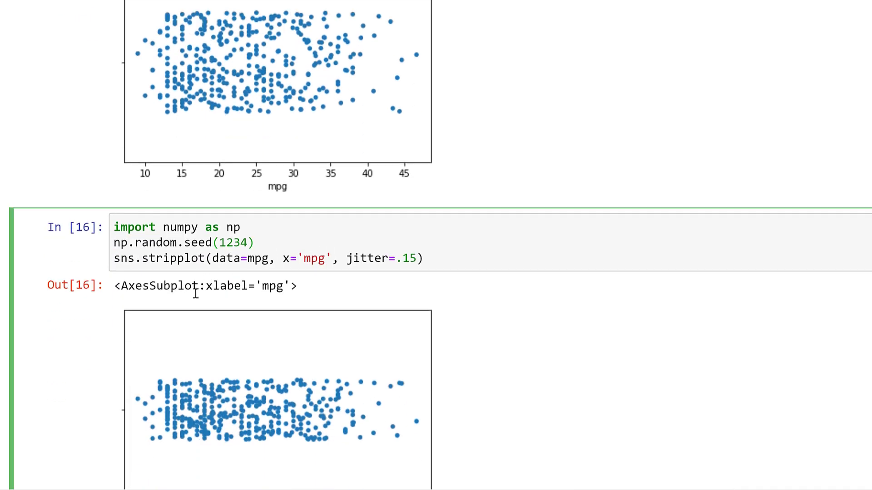
mouse_move(241, 345)
type("y")
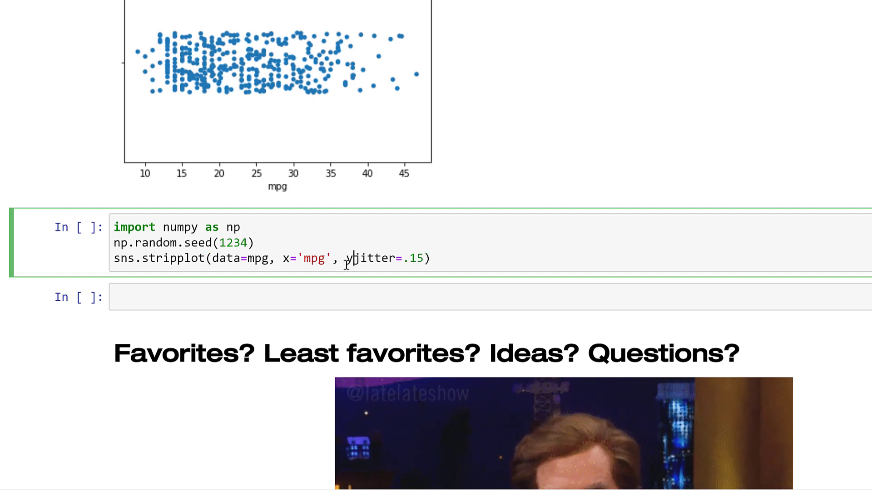
- Add y='origin' to the seeded stripplot and rerun it to show usa, japan and europe strips
type("='origin',")
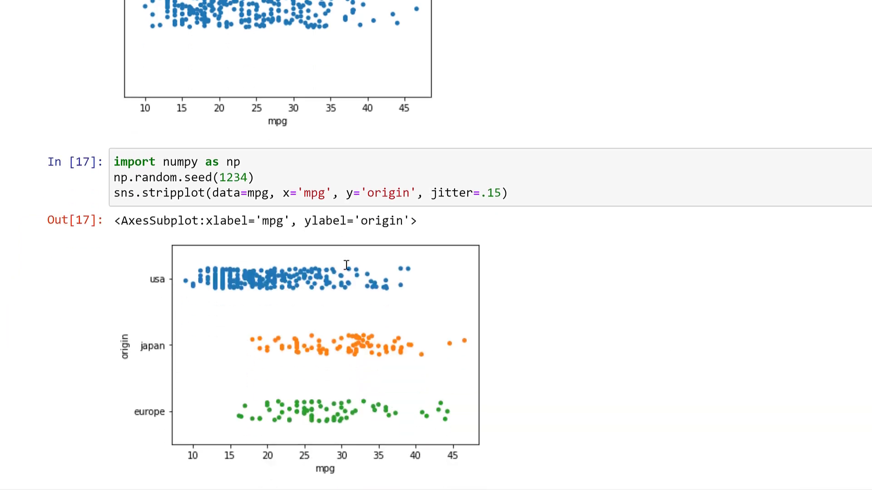
mouse_move(325, 418)
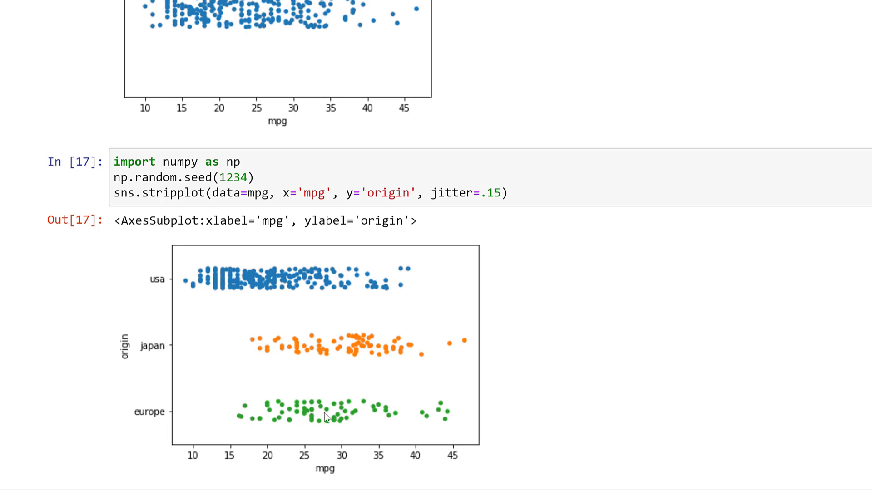
mouse_move(307, 368)
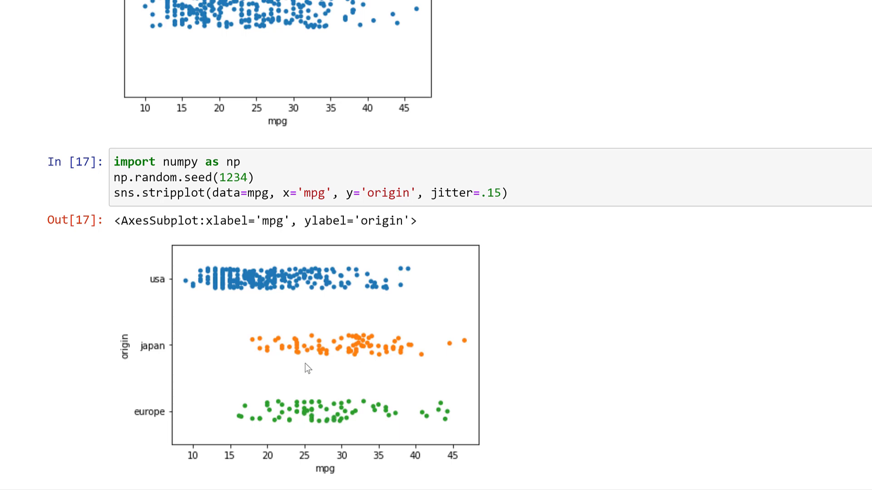
mouse_move(334, 397)
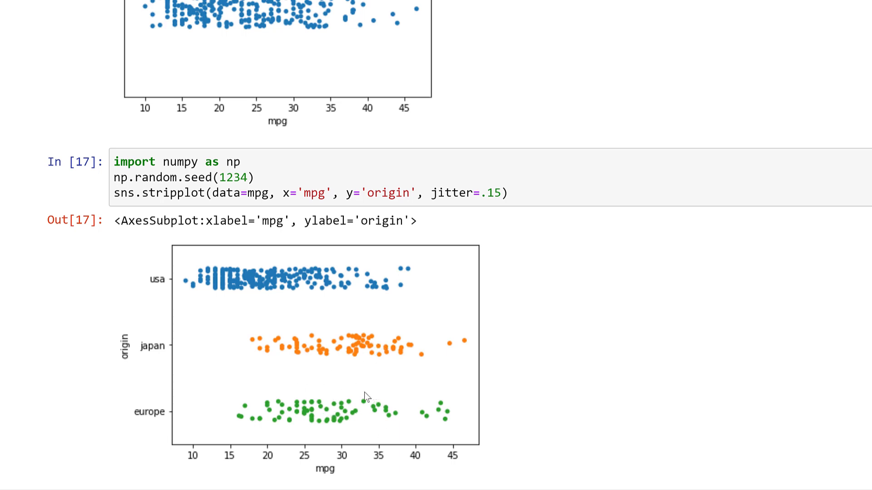
mouse_move(211, 352)
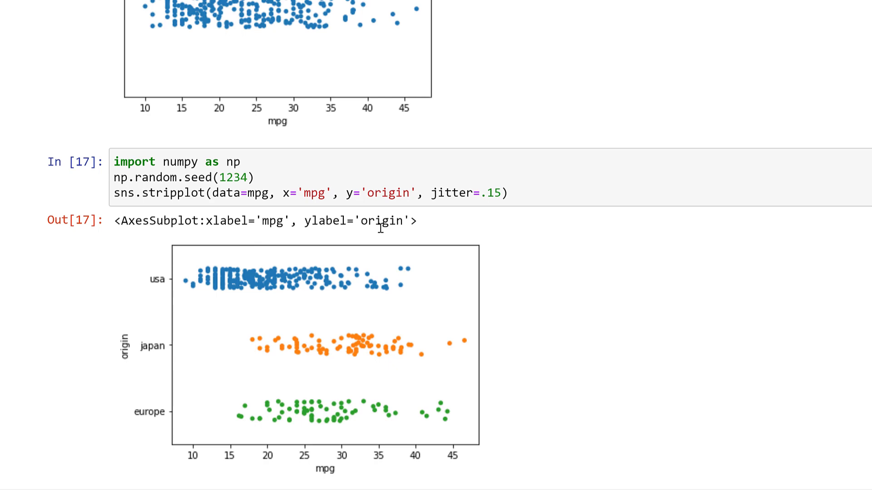
scroll("down", 3)
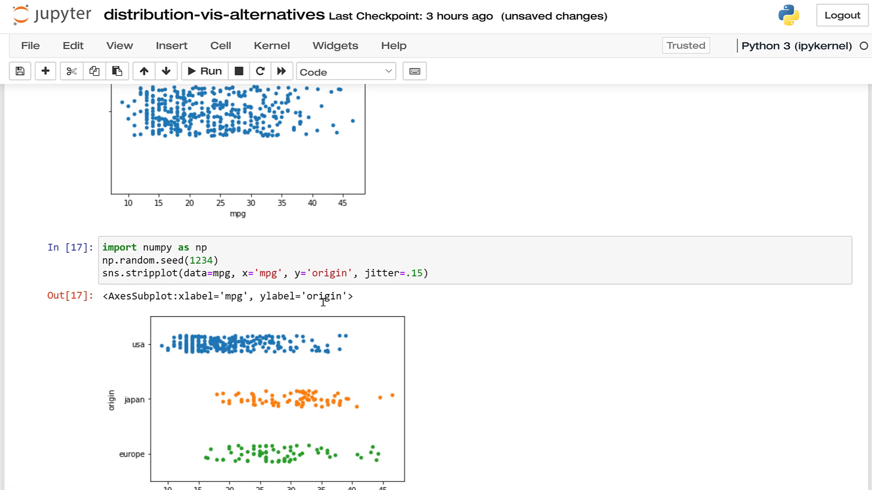
mouse_move(313, 324)
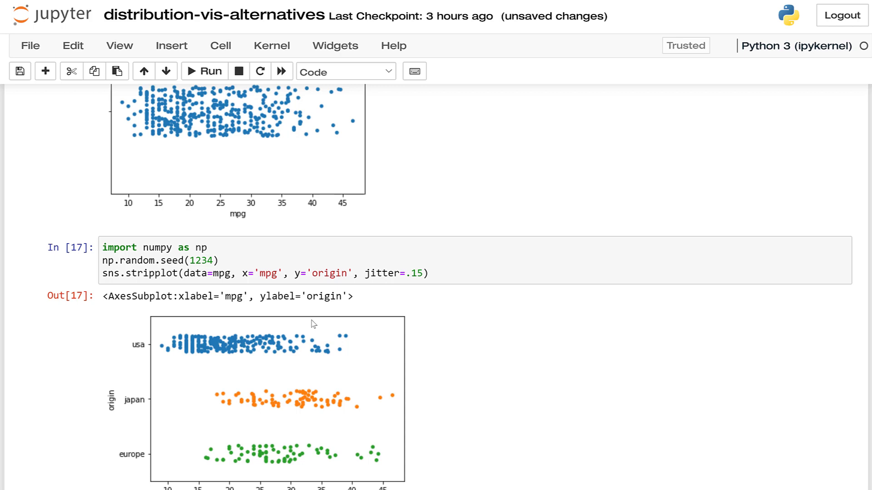
- Scroll past the origin strip plot to the closing questions section with its GIF
scroll("down", 3)
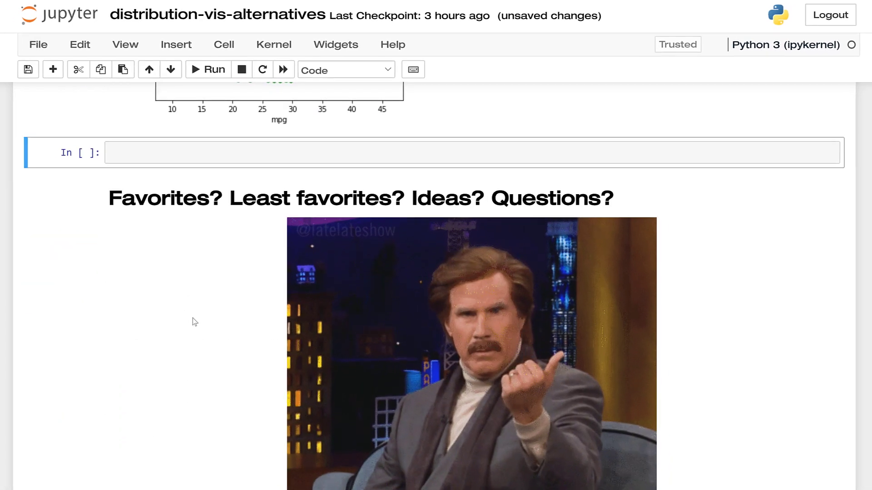
scroll("down", 3)
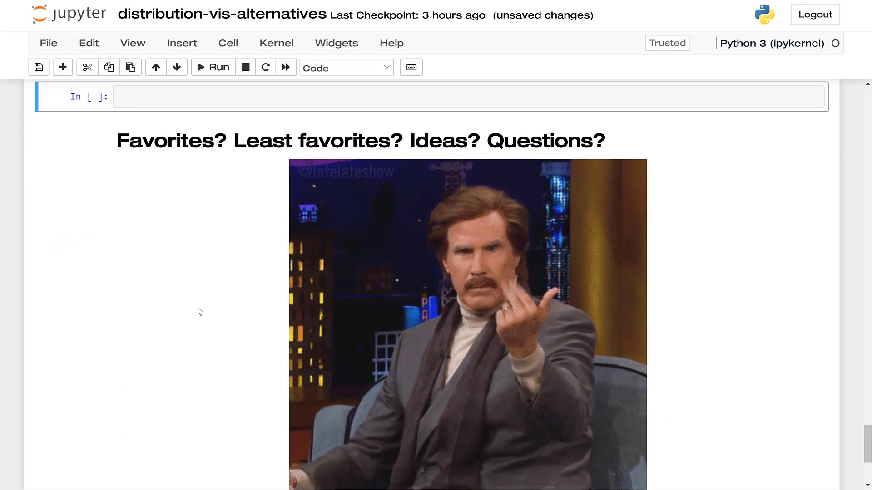
scroll("down", 3)
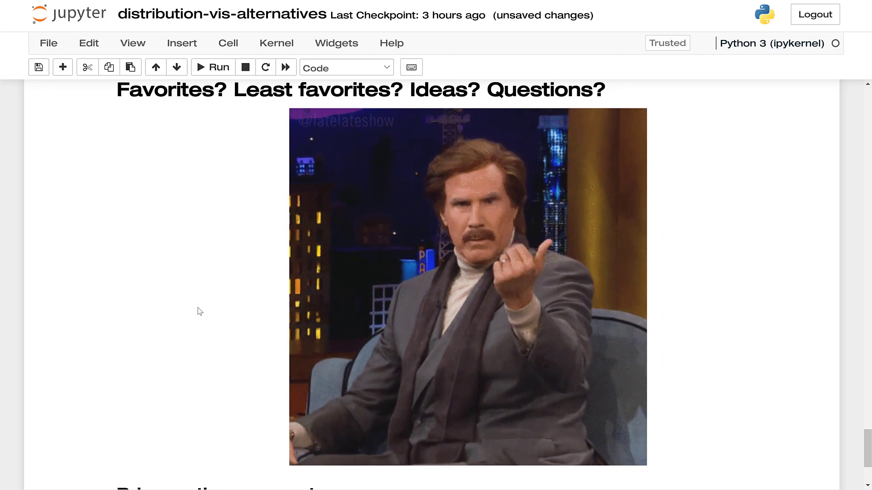